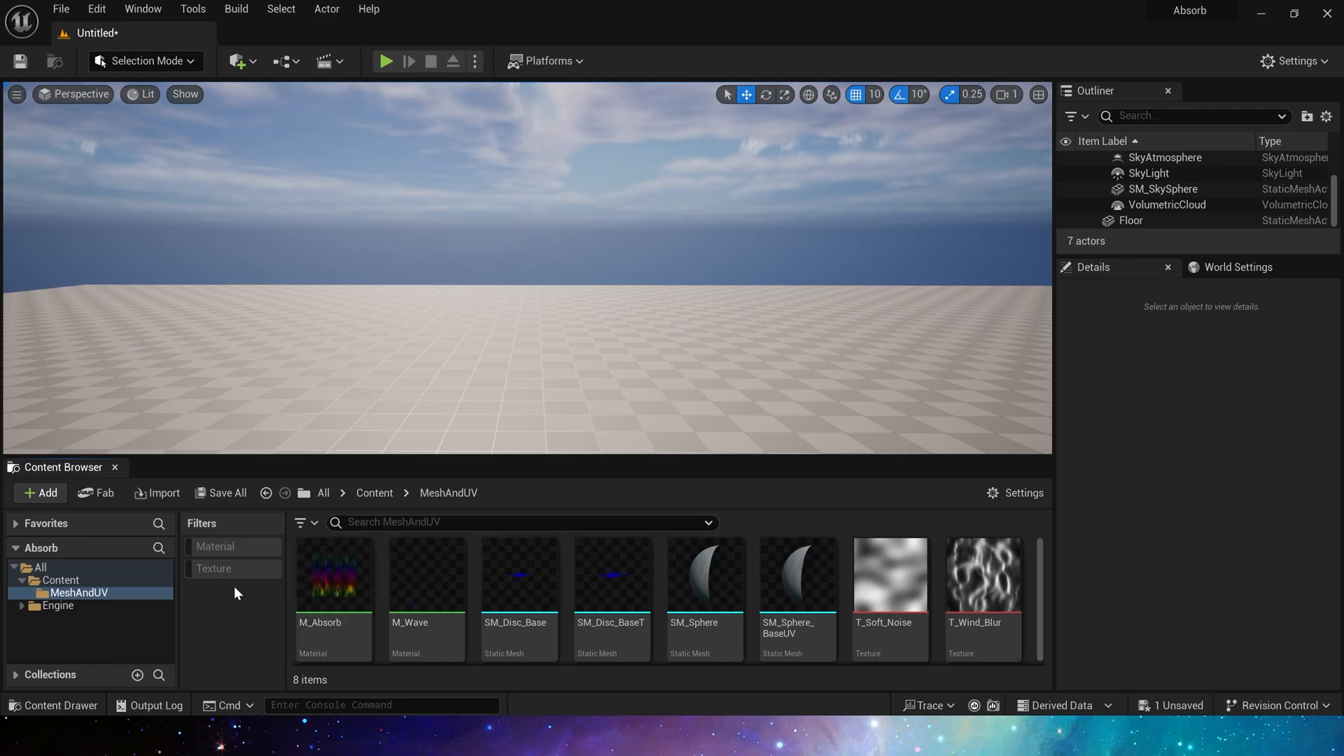
pyautogui.moveTo(334, 574)
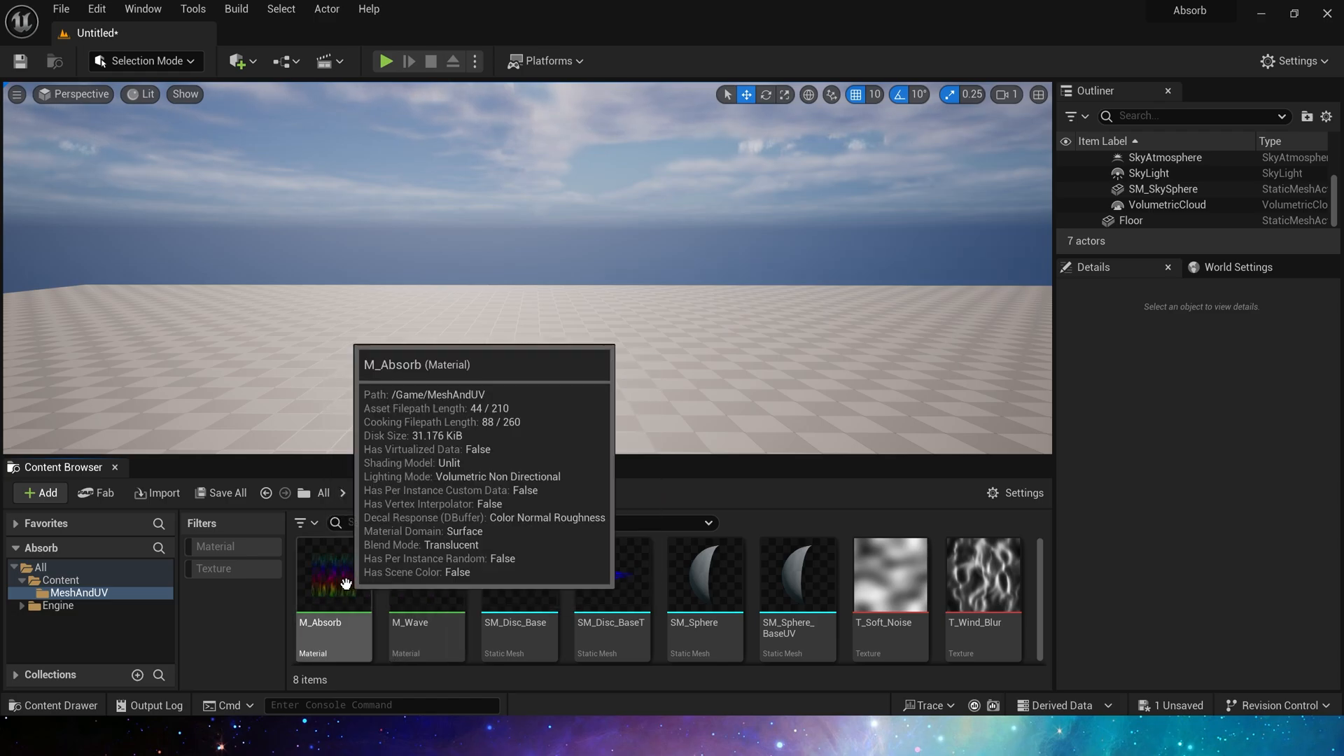
# Open the M_Absorb material from the Content Browser in the Material Editor
pyautogui.doubleClick(334, 574)
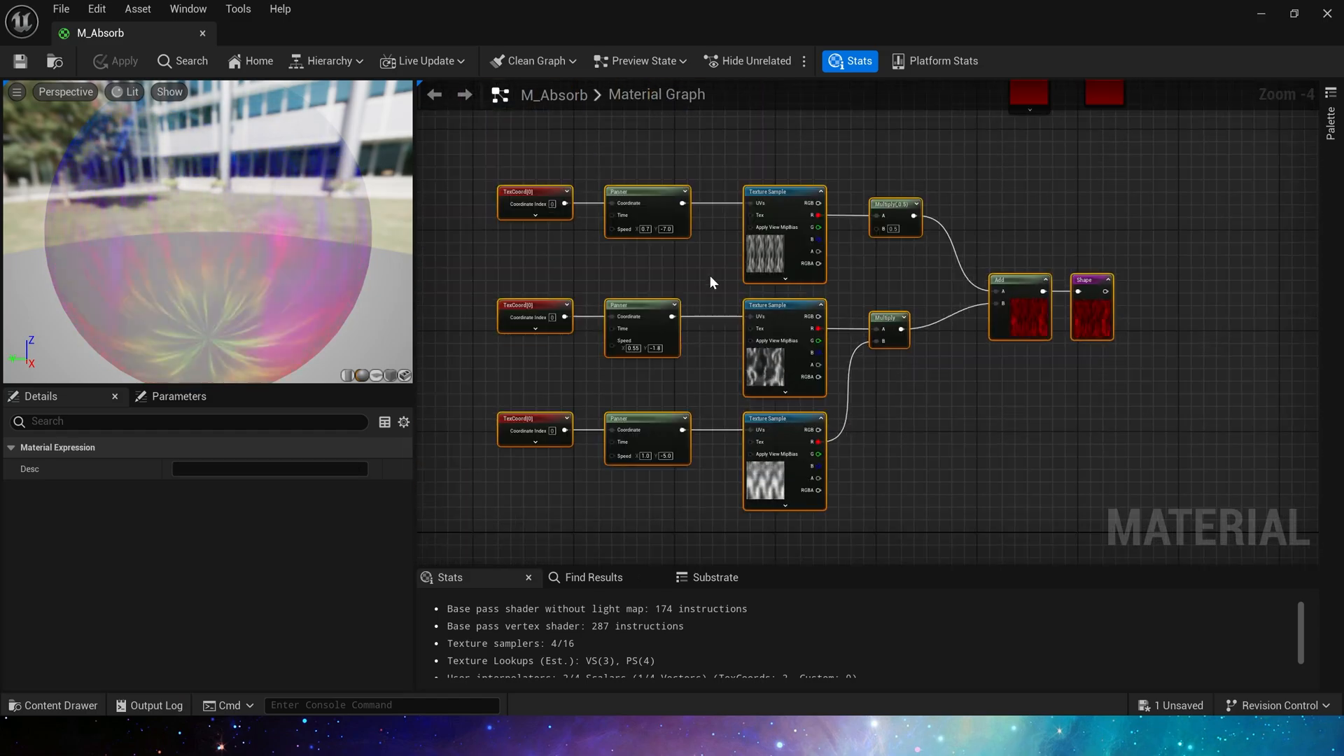
pyautogui.click(781, 192)
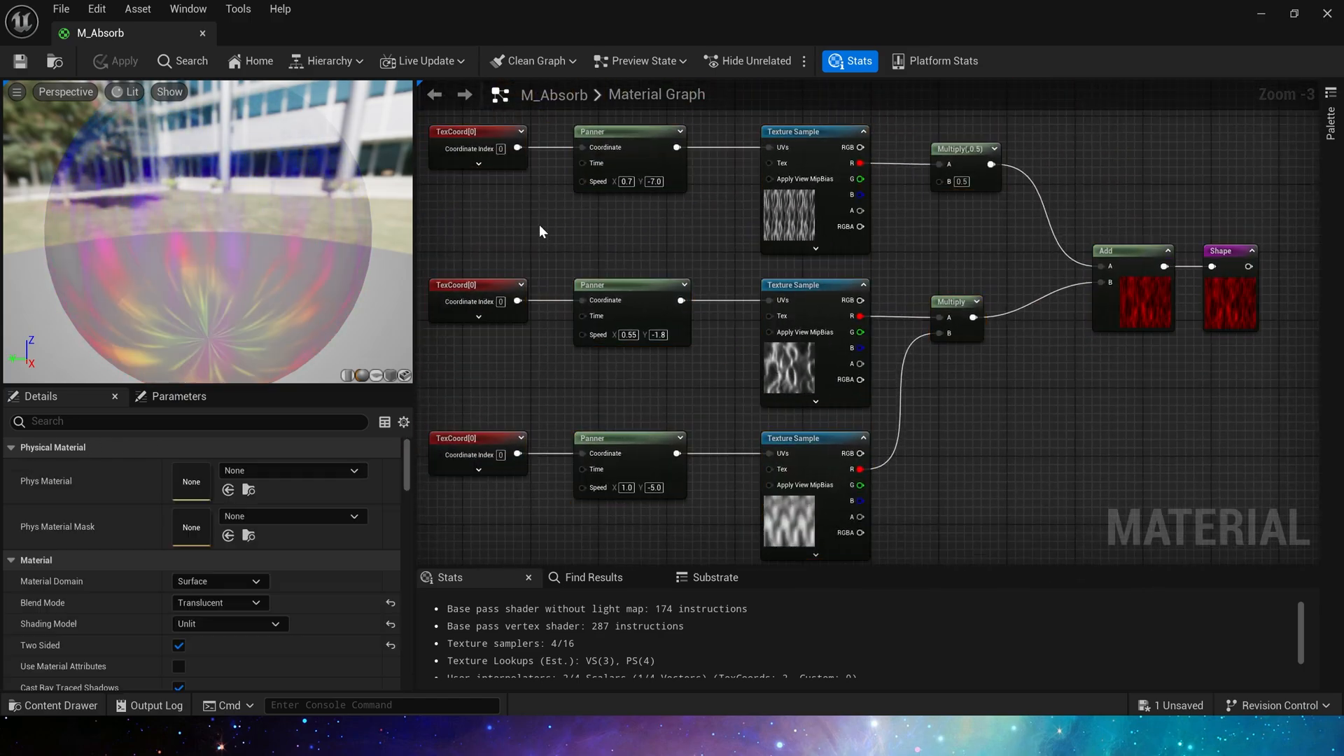
pyautogui.click(477, 284)
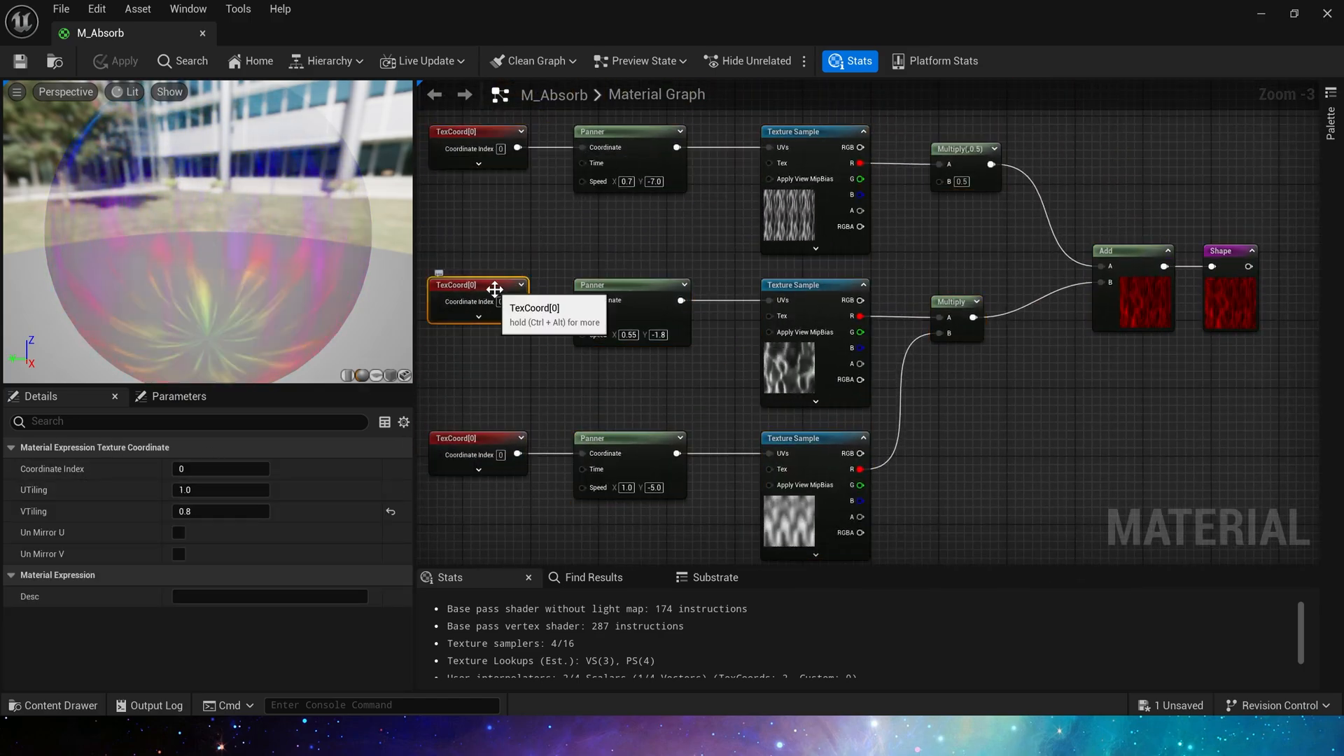
pyautogui.click(625, 133)
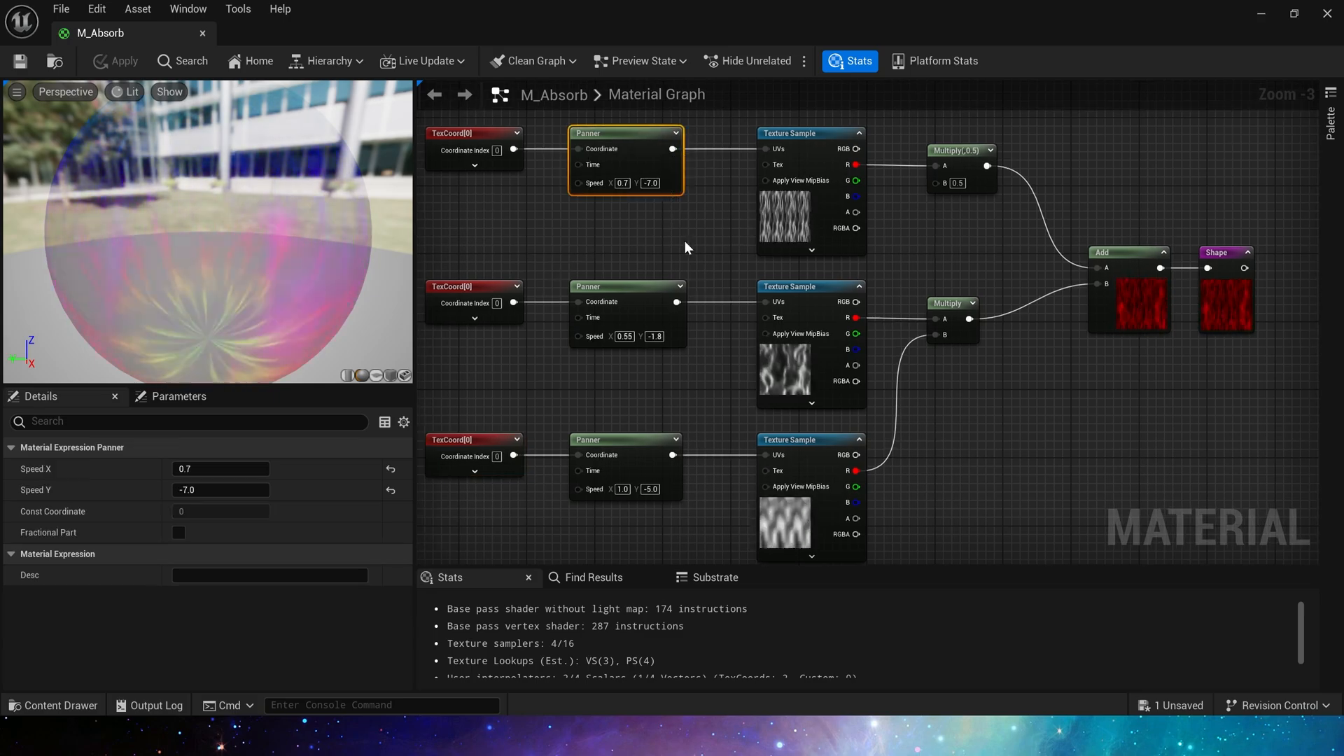
pyautogui.scroll(-3)
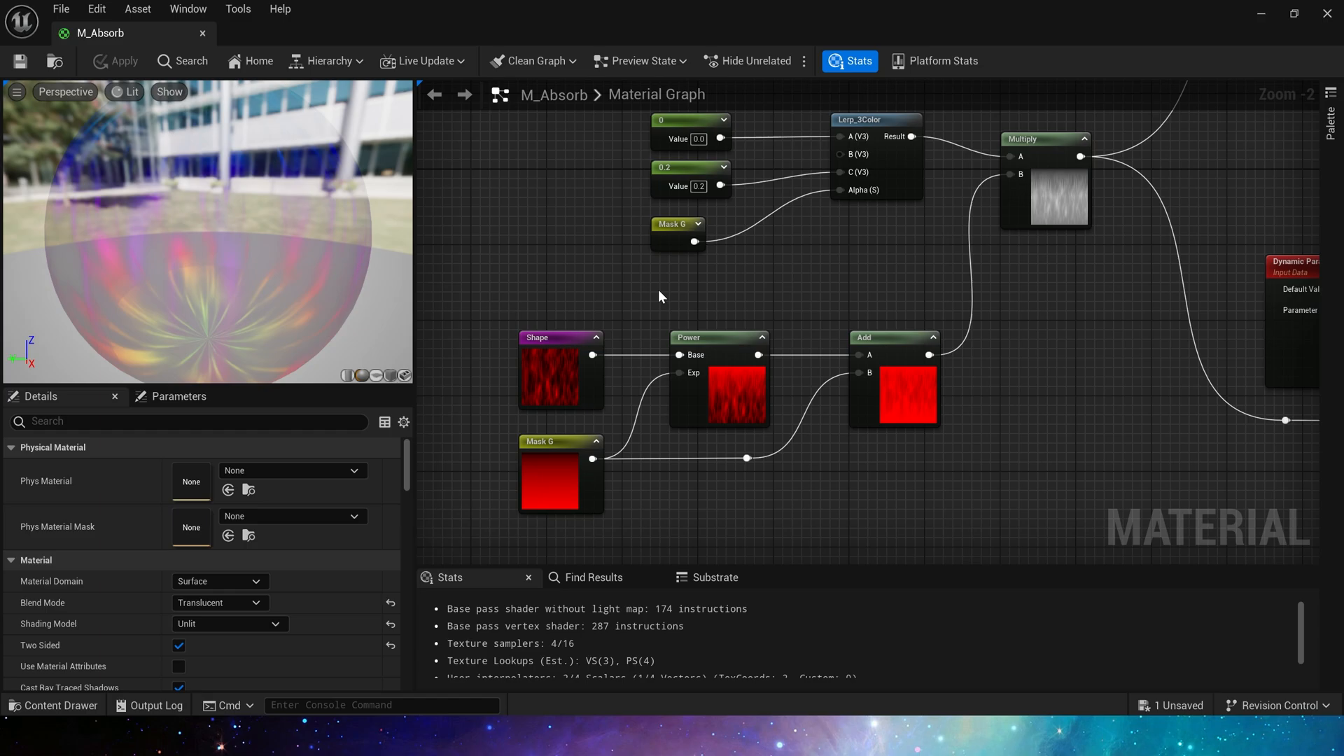
pyautogui.moveTo(836, 480)
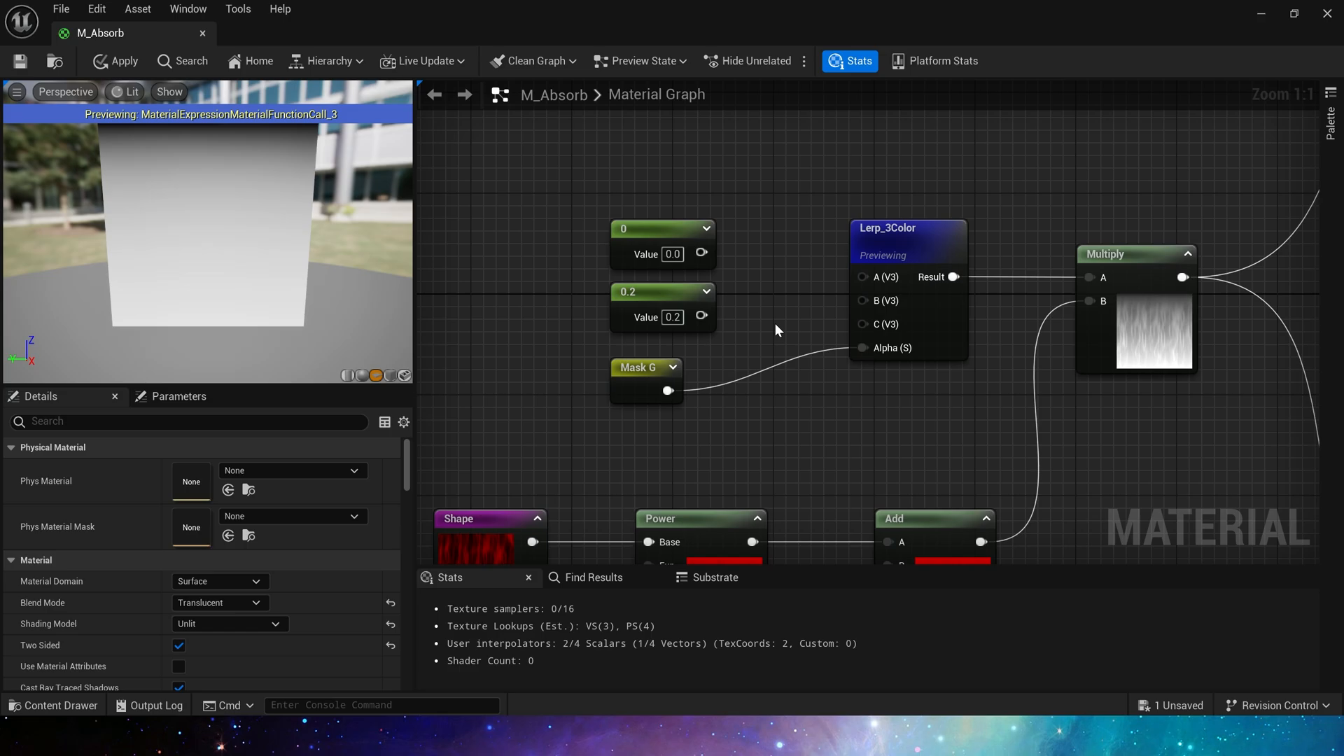
# Start previewing the Lerp_3Color node and pan to the Dynamic Parameter section
pyautogui.click(760, 354)
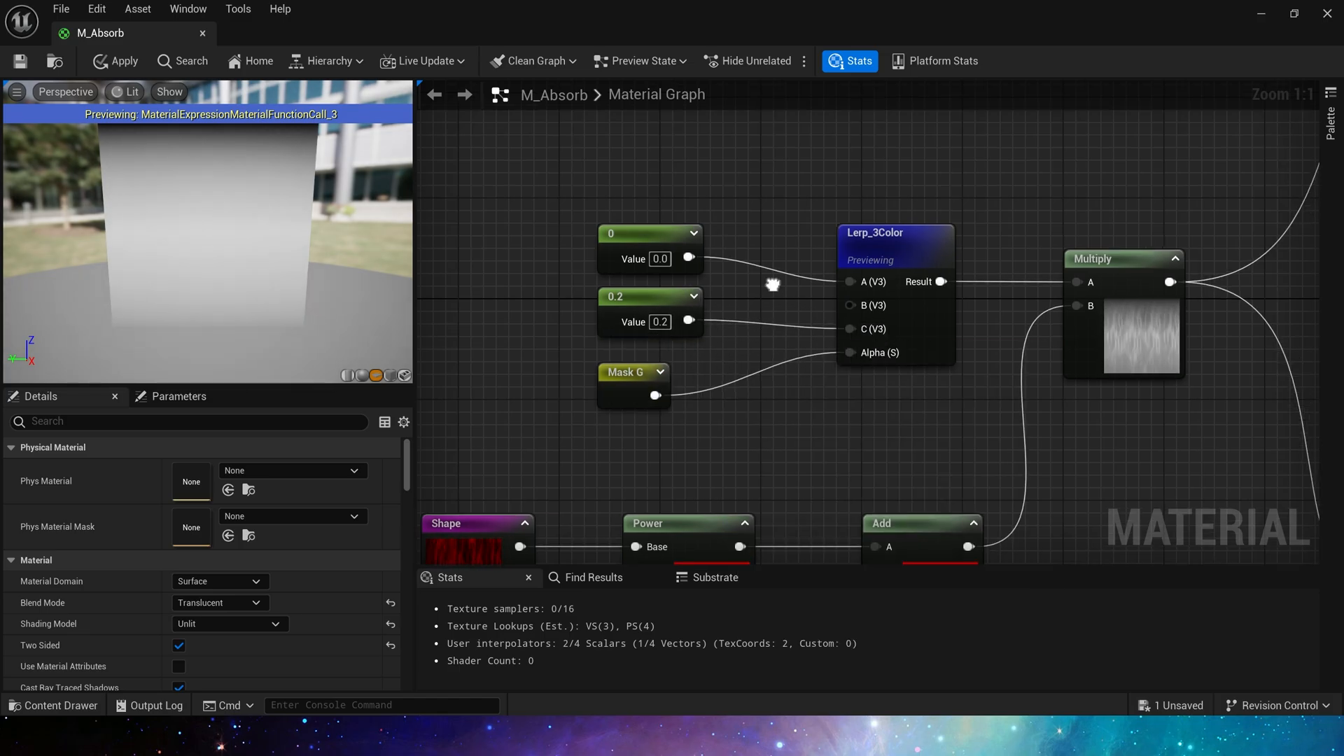
pyautogui.scroll(-3)
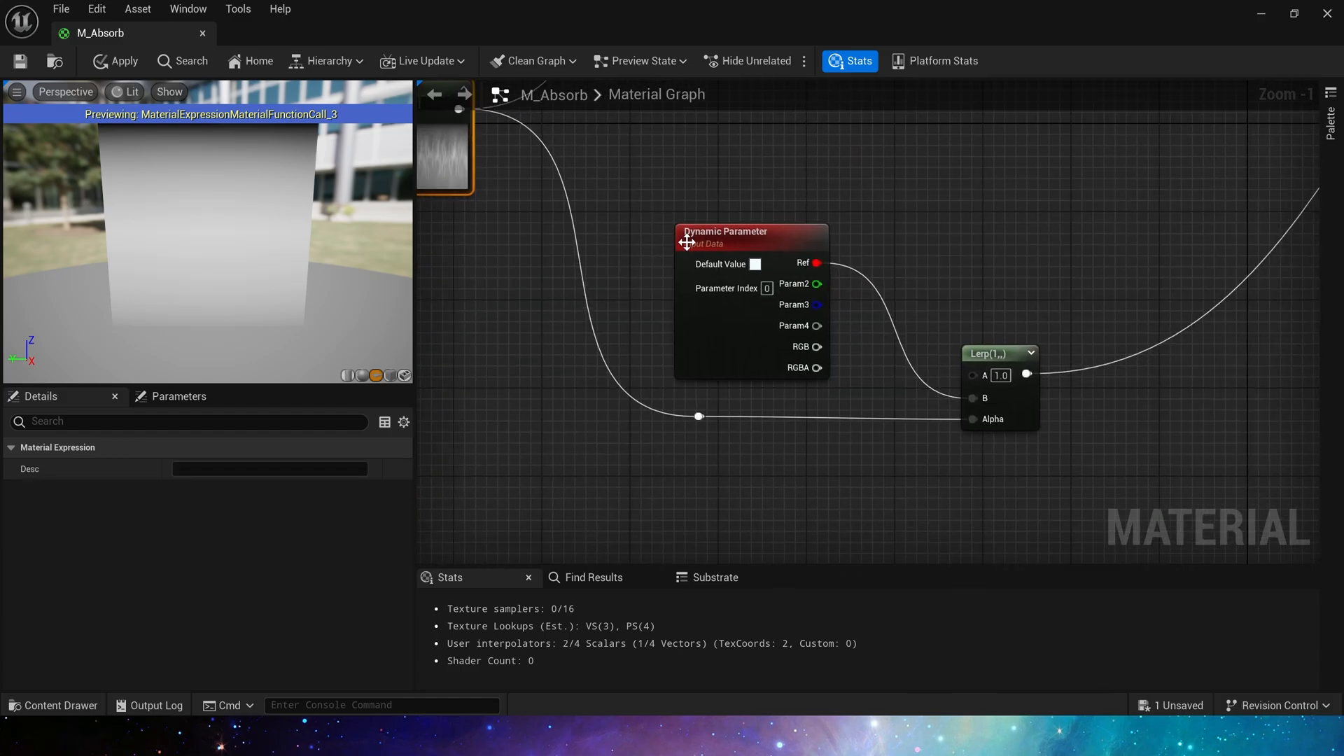
# Check the Dynamic Parameter defaults, then preview the rainbow-gradient function node
pyautogui.click(998, 352)
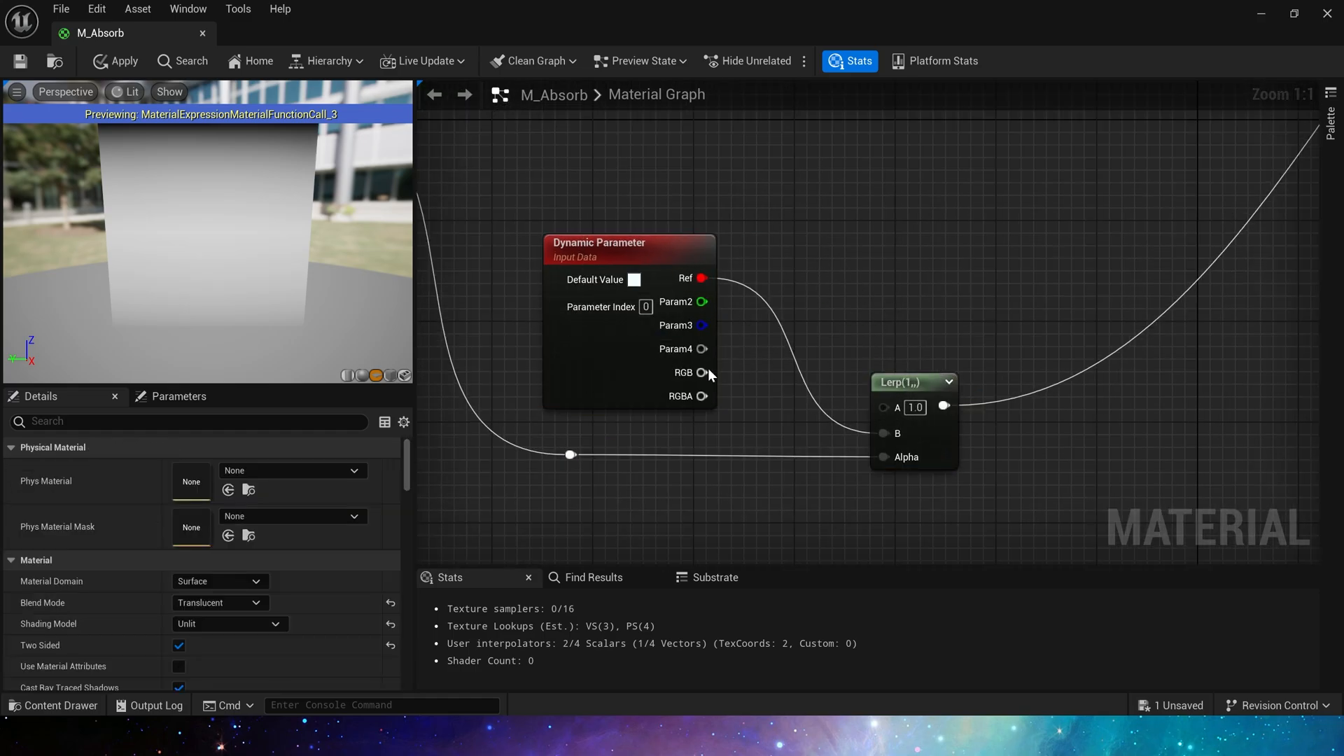
pyautogui.click(617, 249)
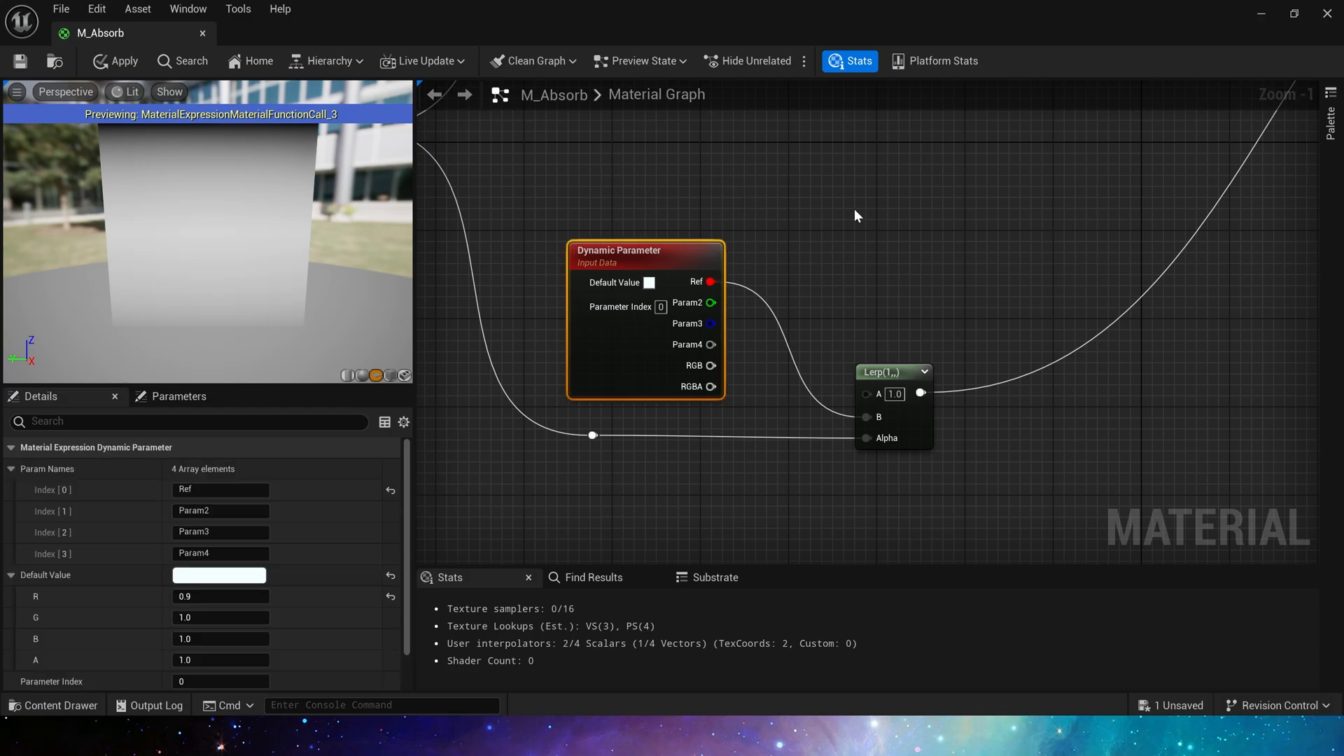
pyautogui.scroll(-3)
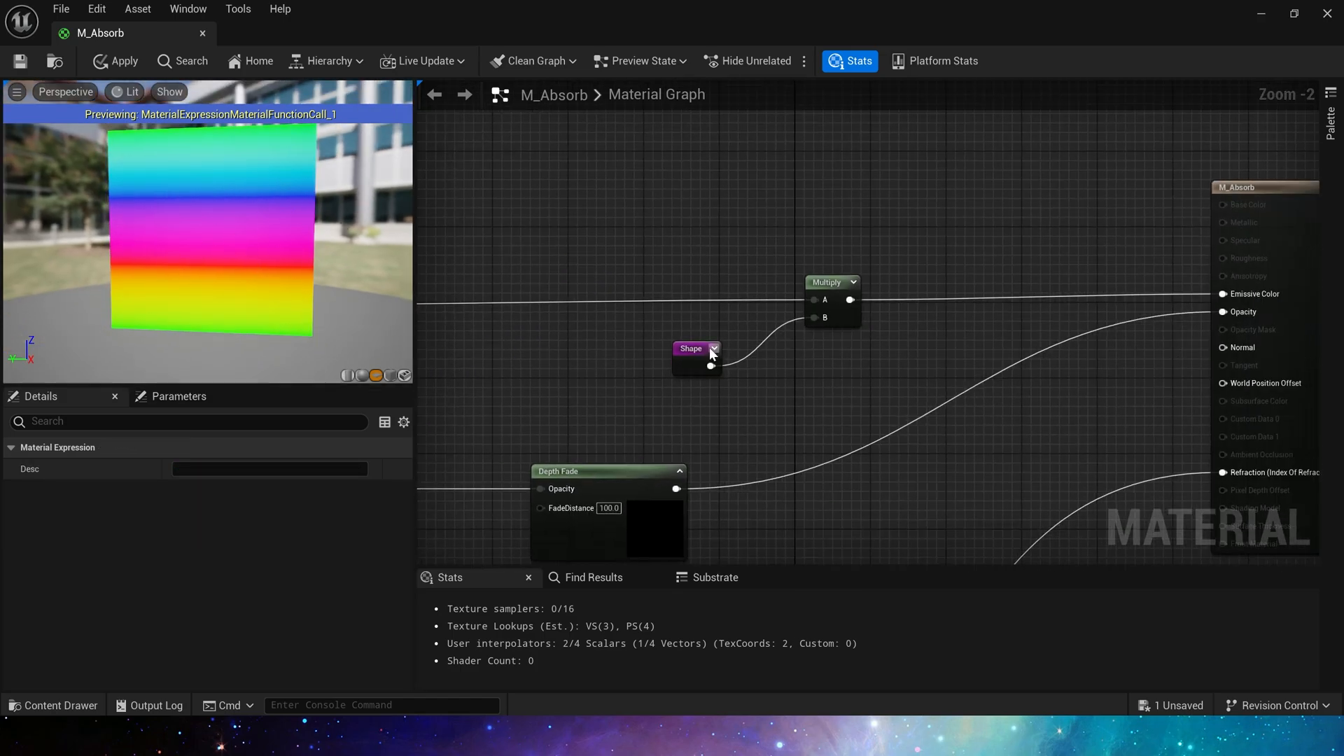
pyautogui.click(613, 331)
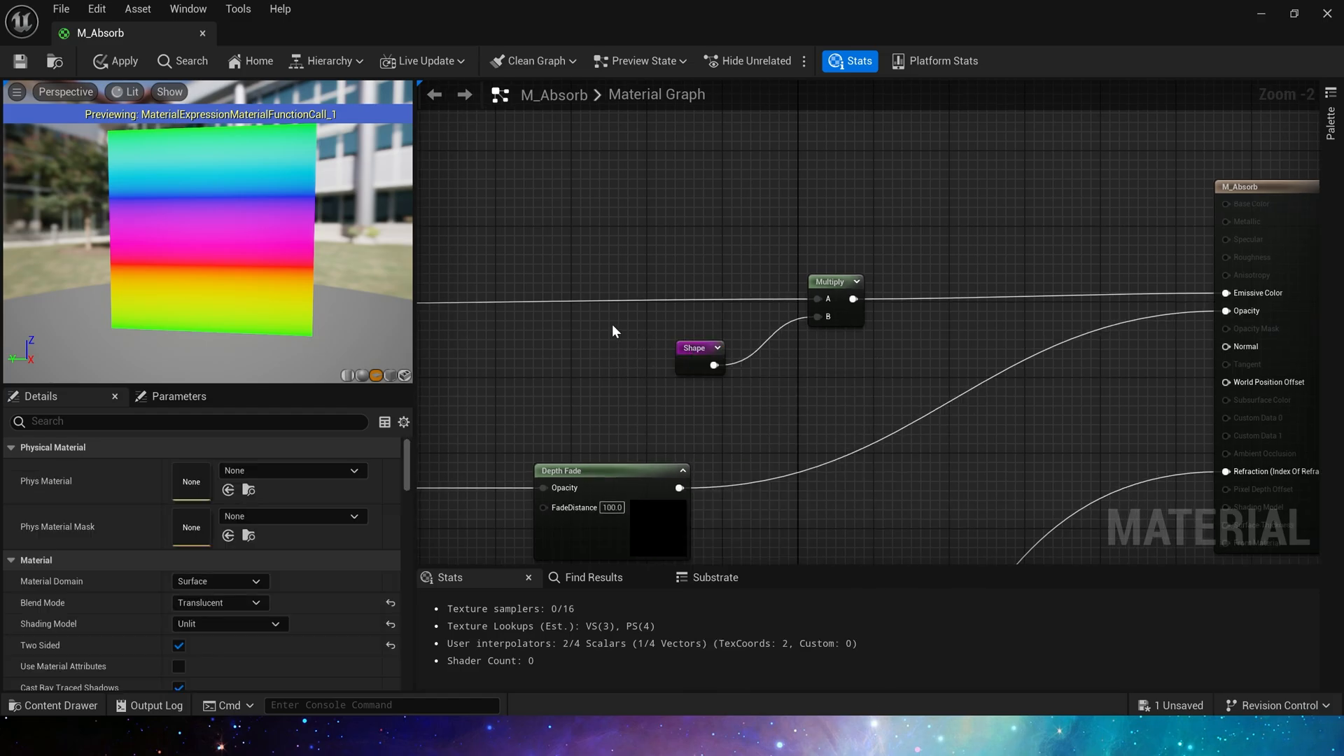
pyautogui.click(125, 60)
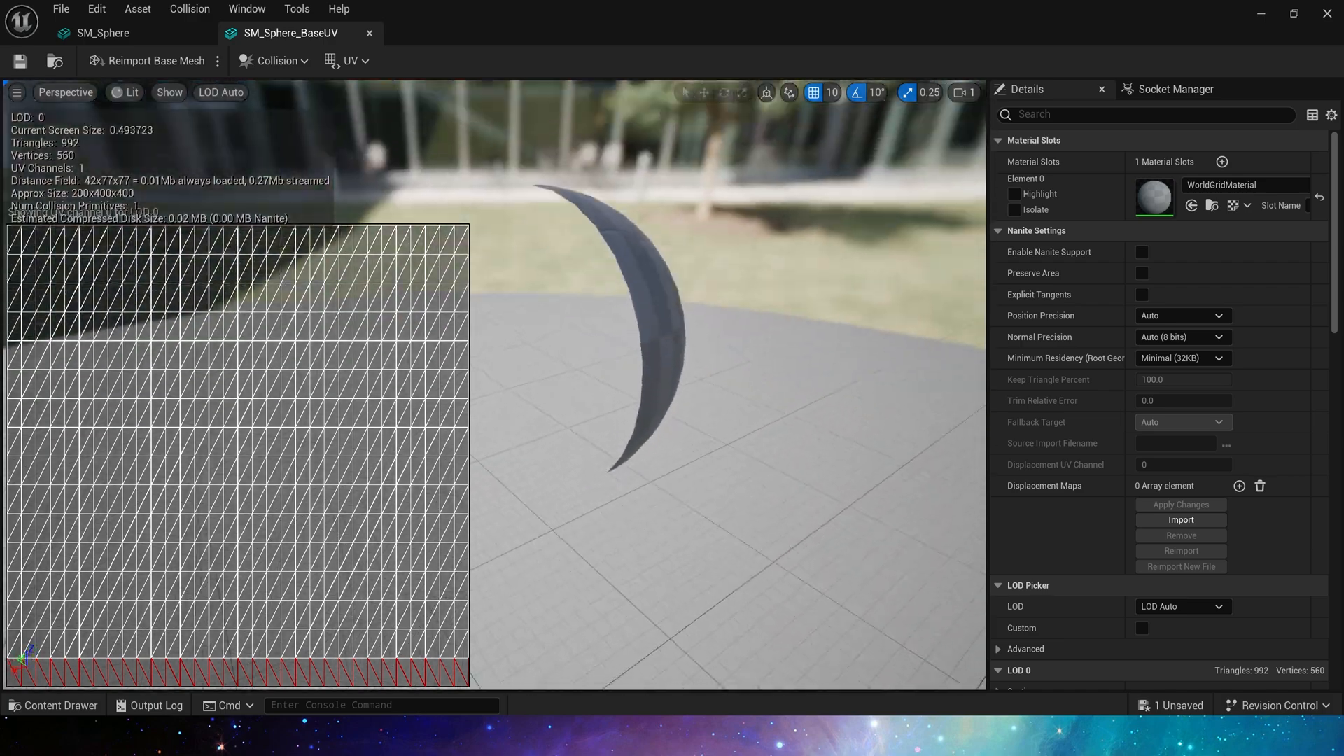
# Switch to the SM_Sphere mesh and toggle its UV overlay display
pyautogui.click(102, 32)
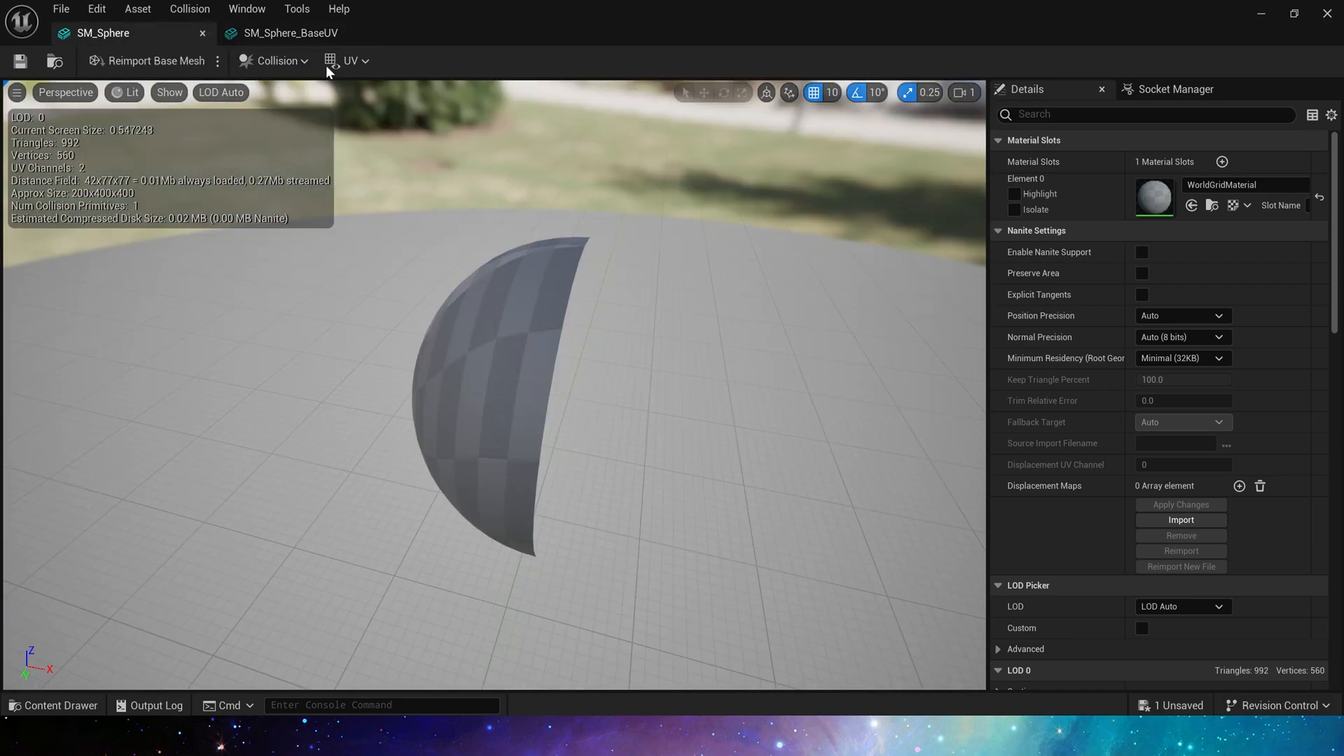
pyautogui.click(350, 60)
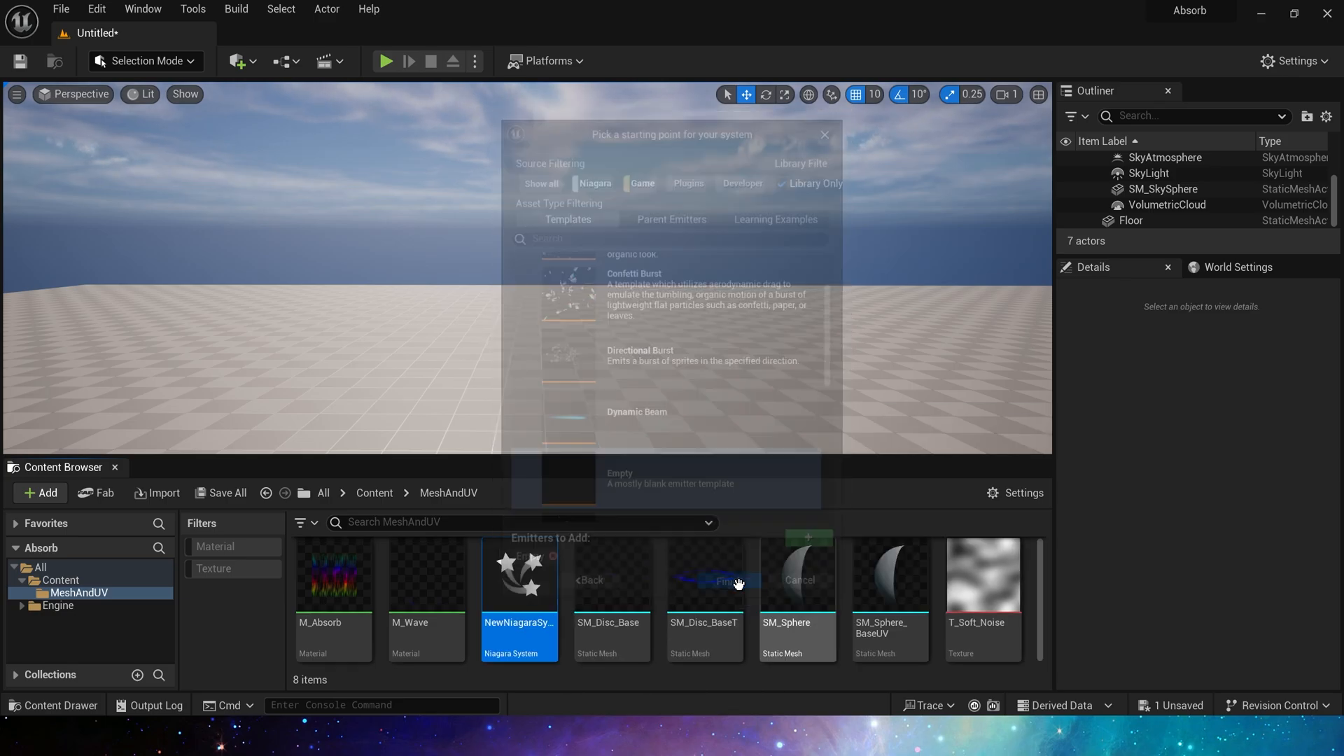
# Create and open NS_Absorb, enabling material overrides on its mesh renderer
pyautogui.click(728, 580)
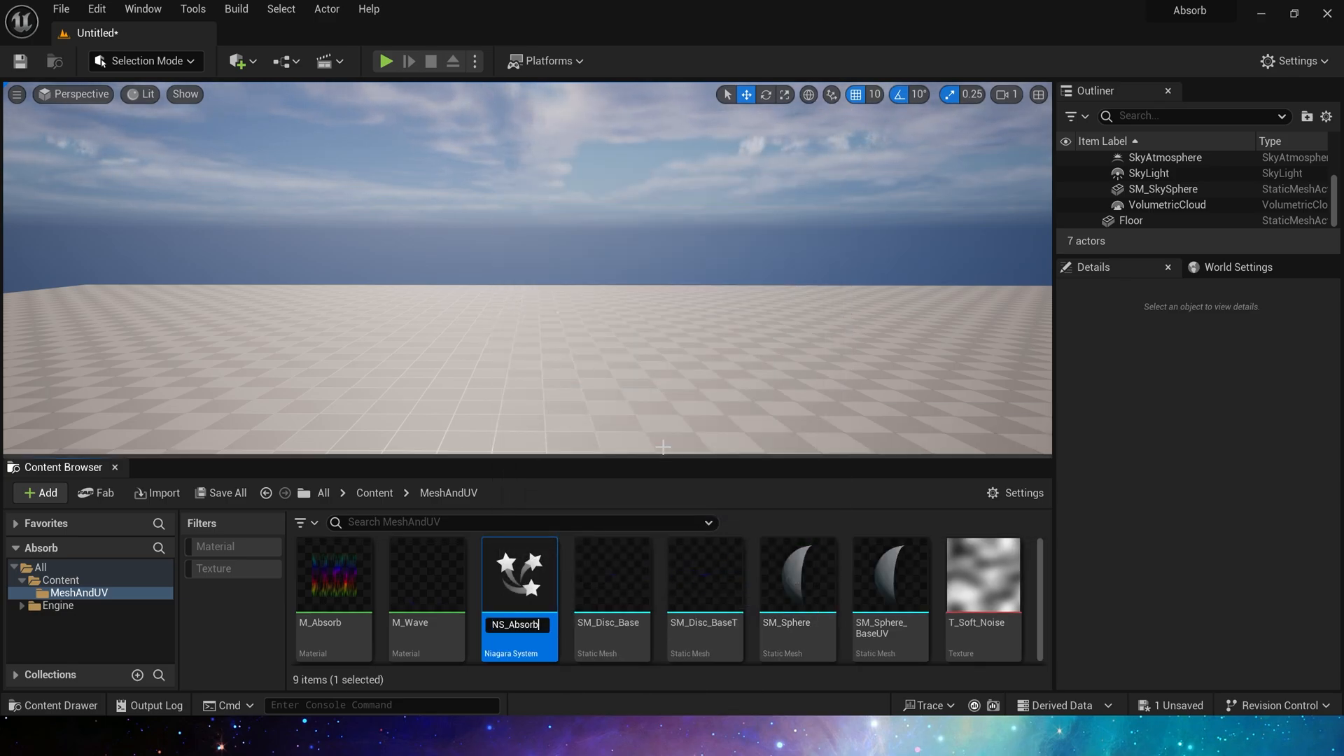
pyautogui.doubleClick(518, 574)
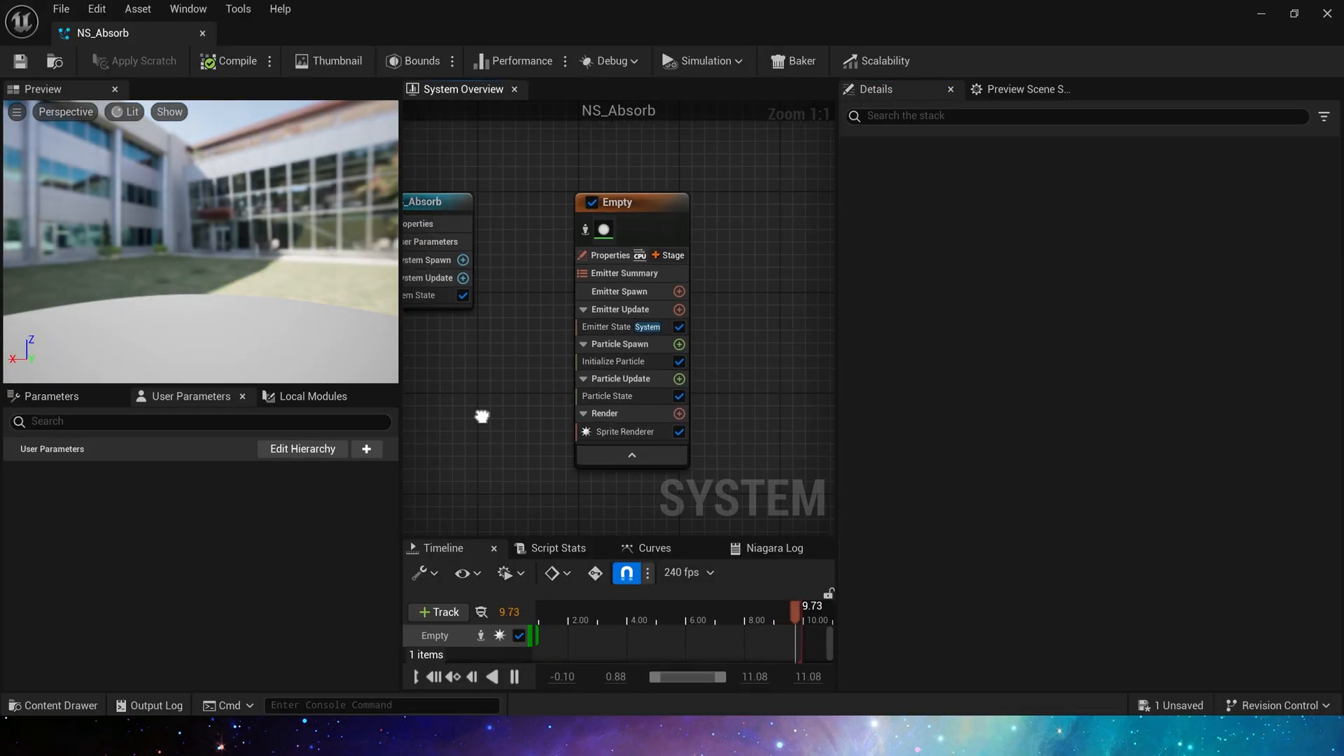
pyautogui.click(677, 413)
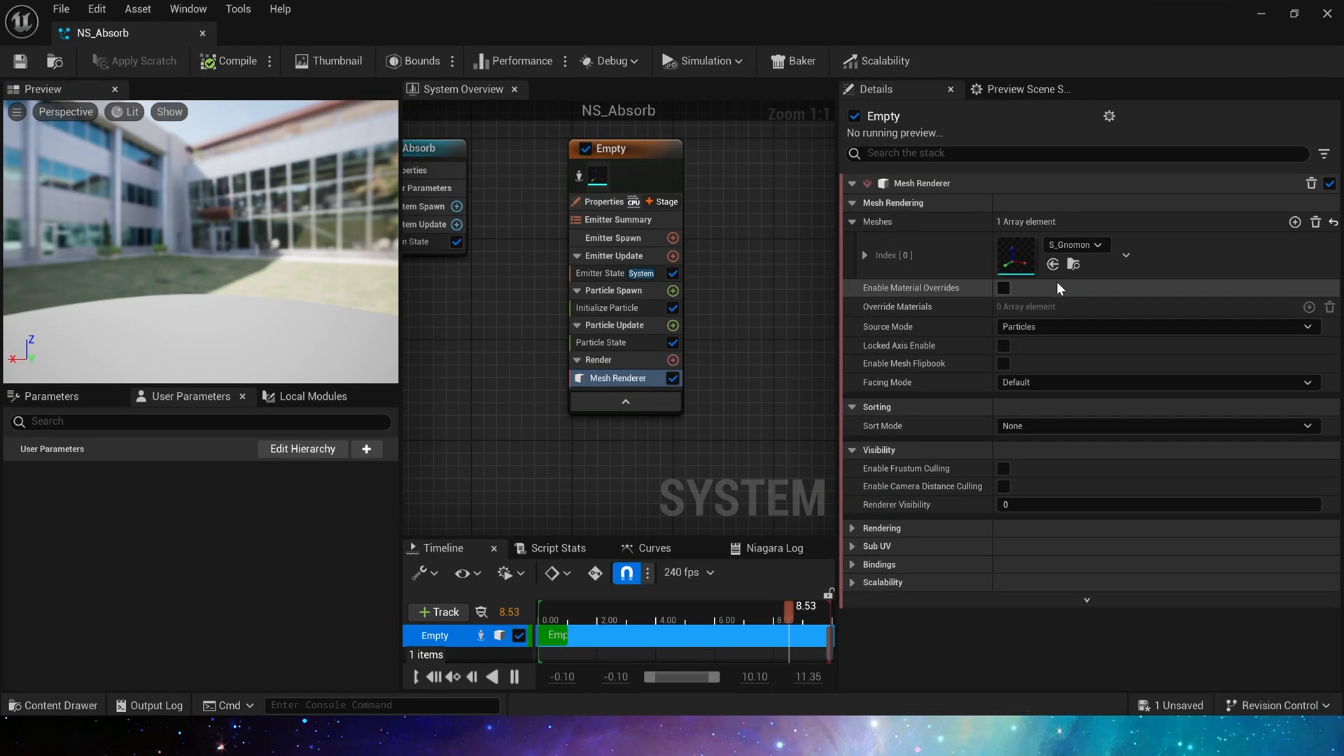
pyautogui.click(1002, 289)
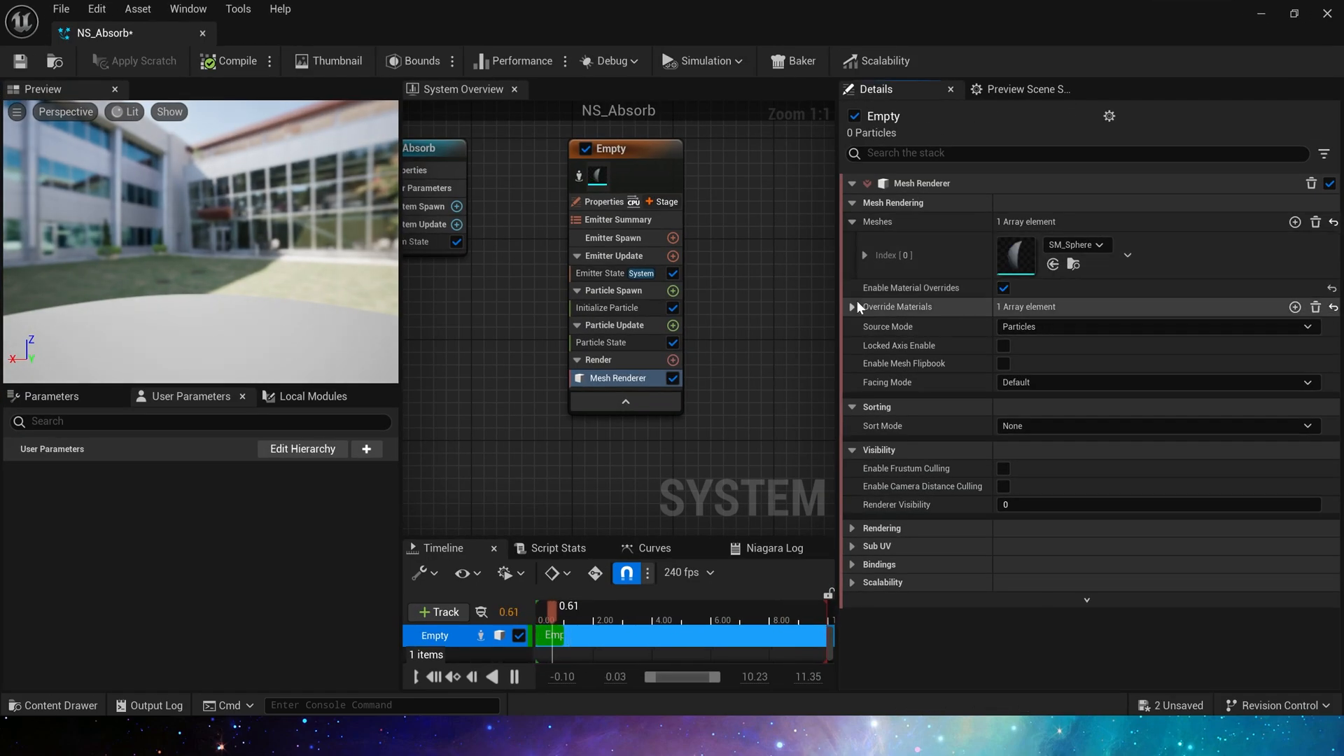
pyautogui.click(864, 306)
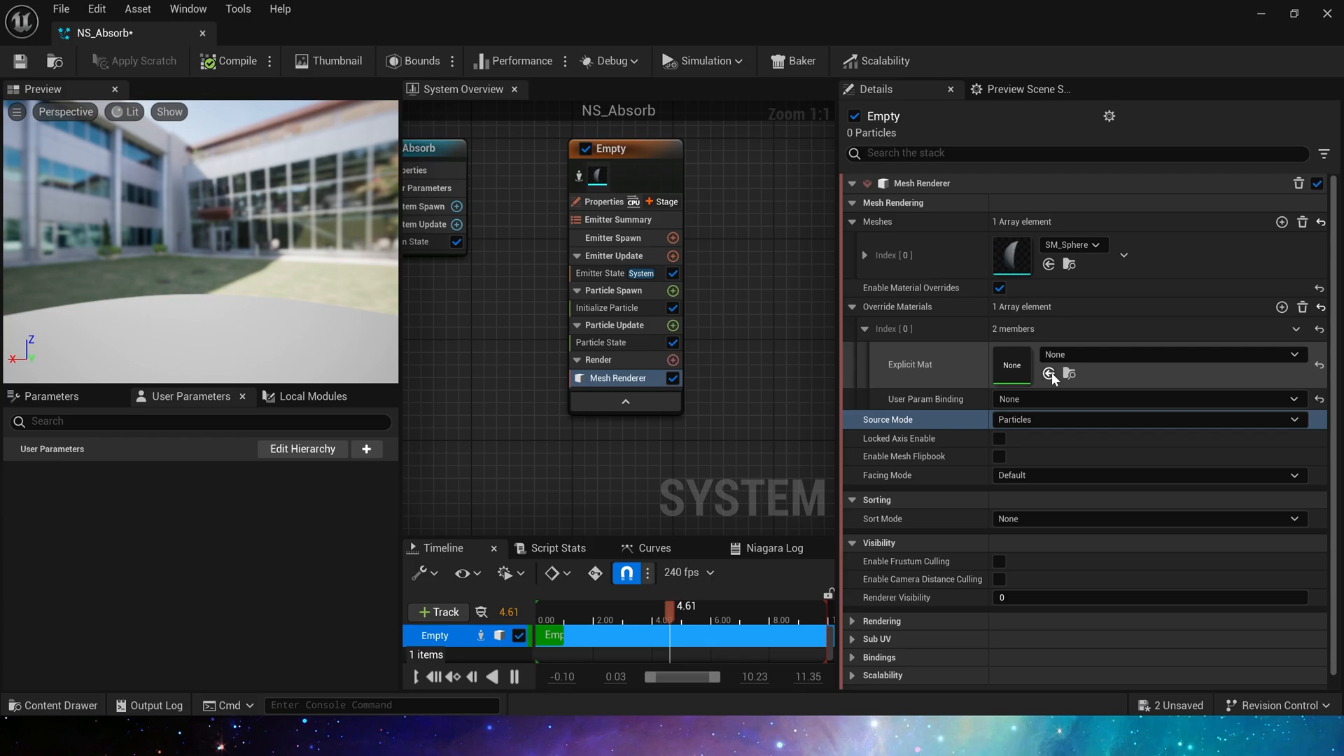
# Set the emitter state's life cycle mode to Self with infinite looping
pyautogui.click(600, 273)
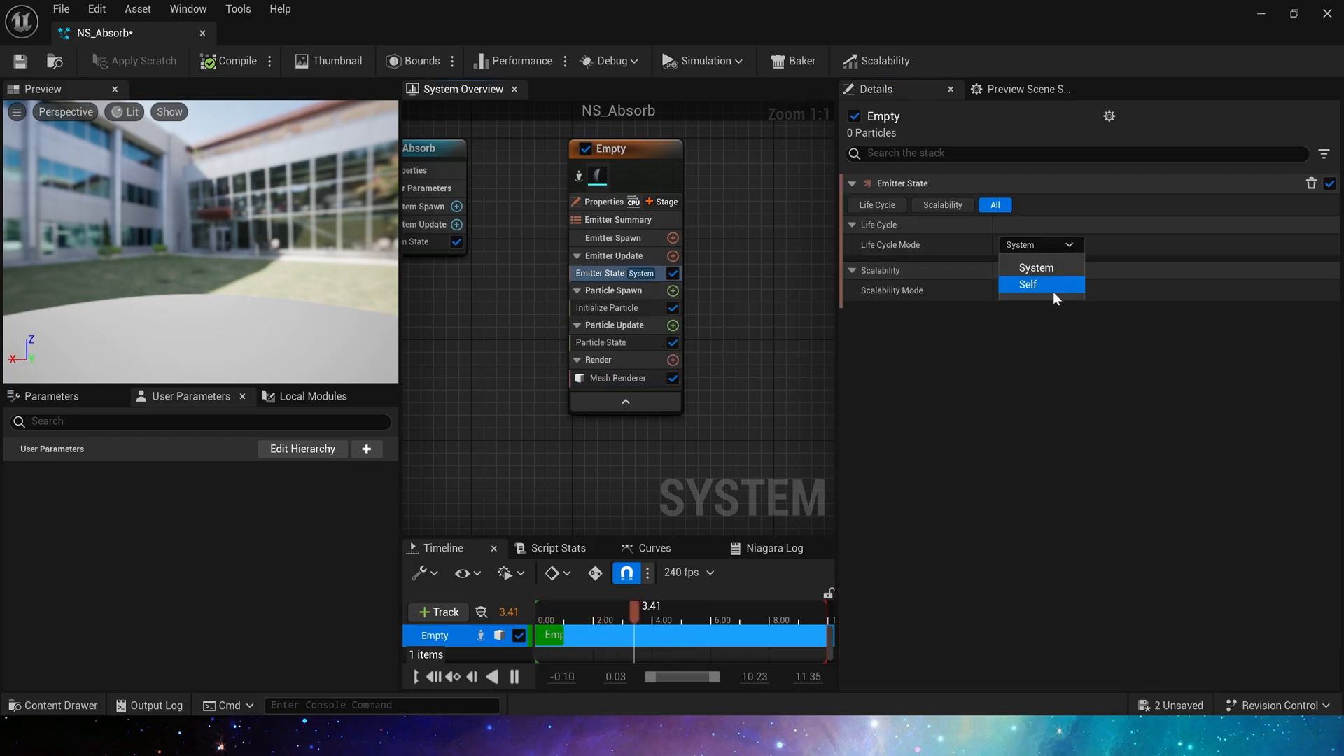
pyautogui.click(1026, 284)
pyautogui.write('5.5')
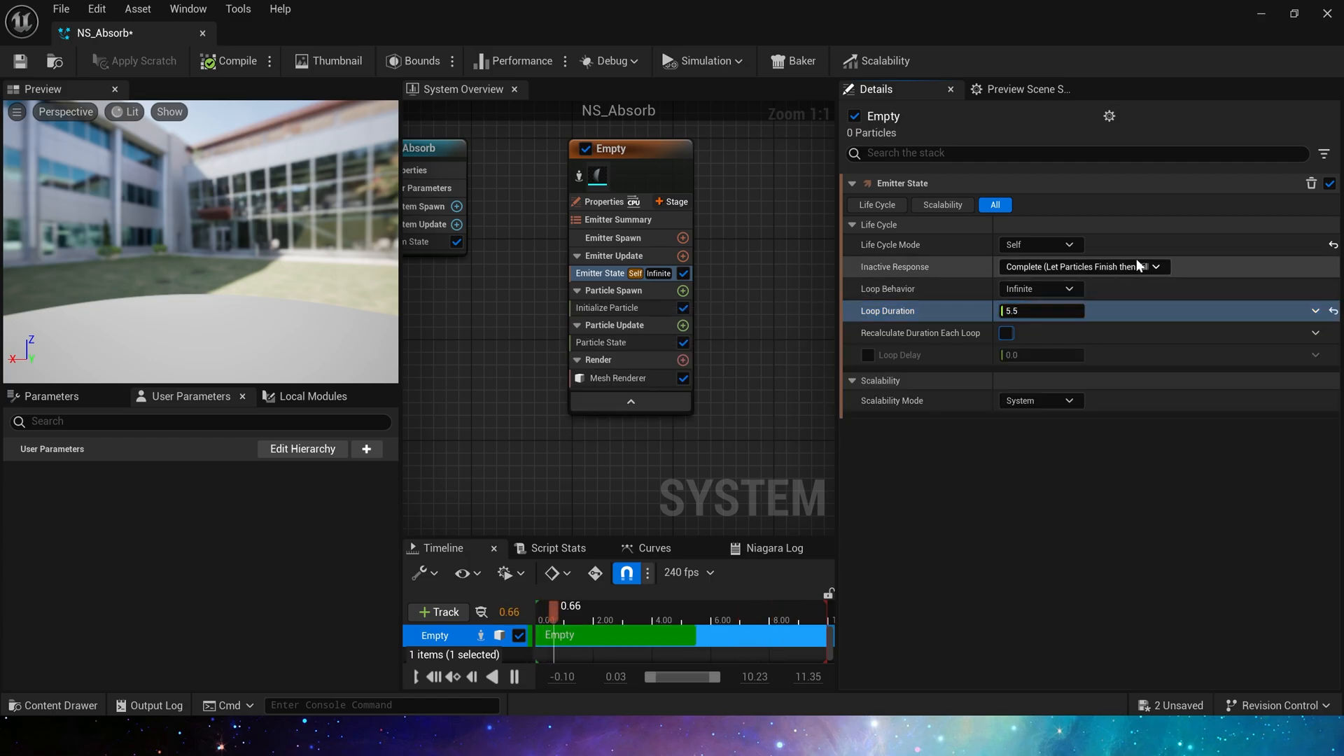
# Set particle colour to Random Range and mesh scale to Non-Uniform 5×1×1
pyautogui.click(609, 308)
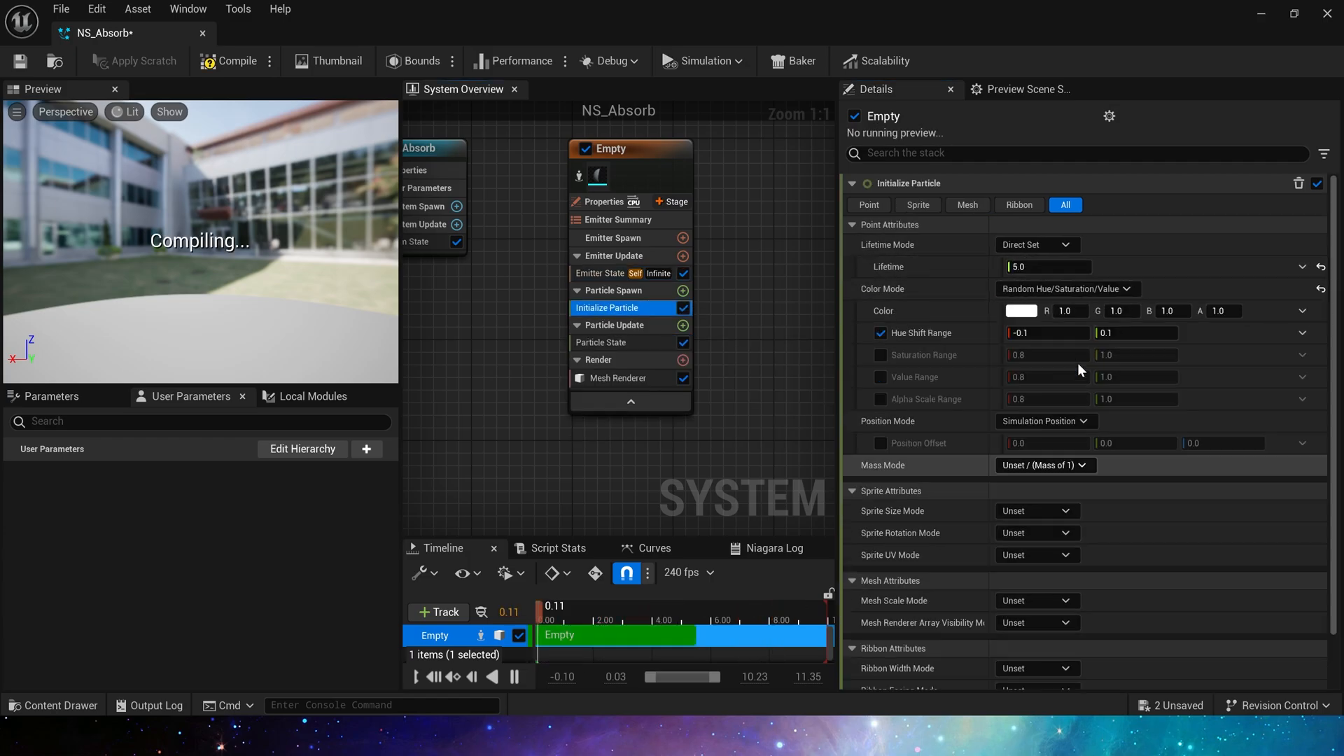
pyautogui.click(1065, 288)
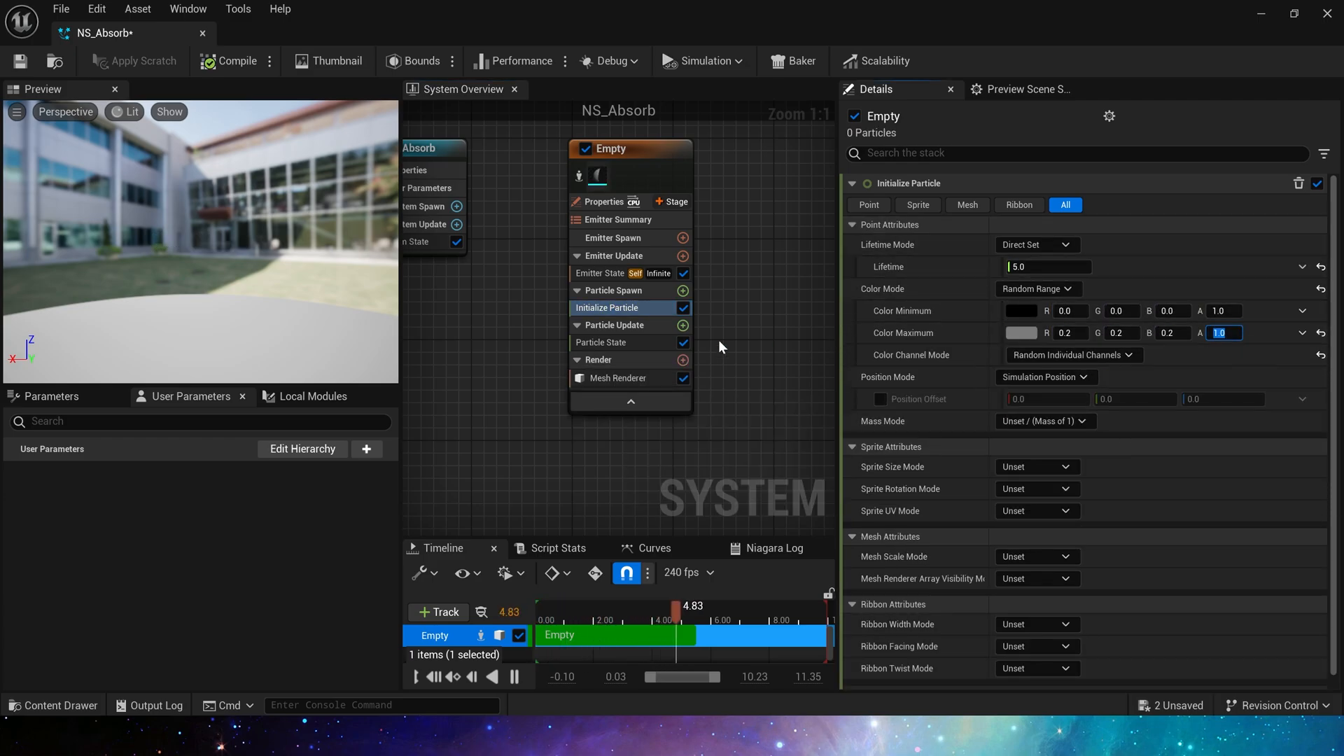
pyautogui.click(1035, 556)
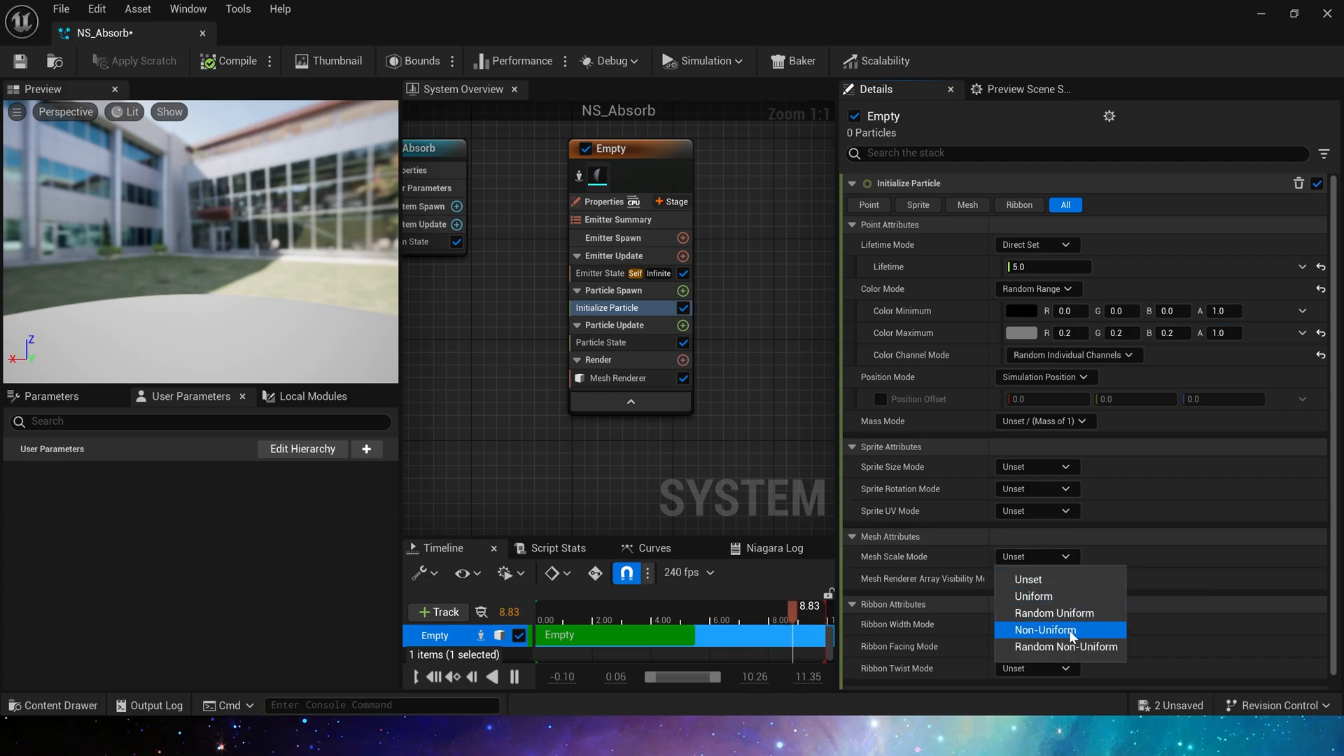
pyautogui.click(1044, 630)
pyautogui.write('5')
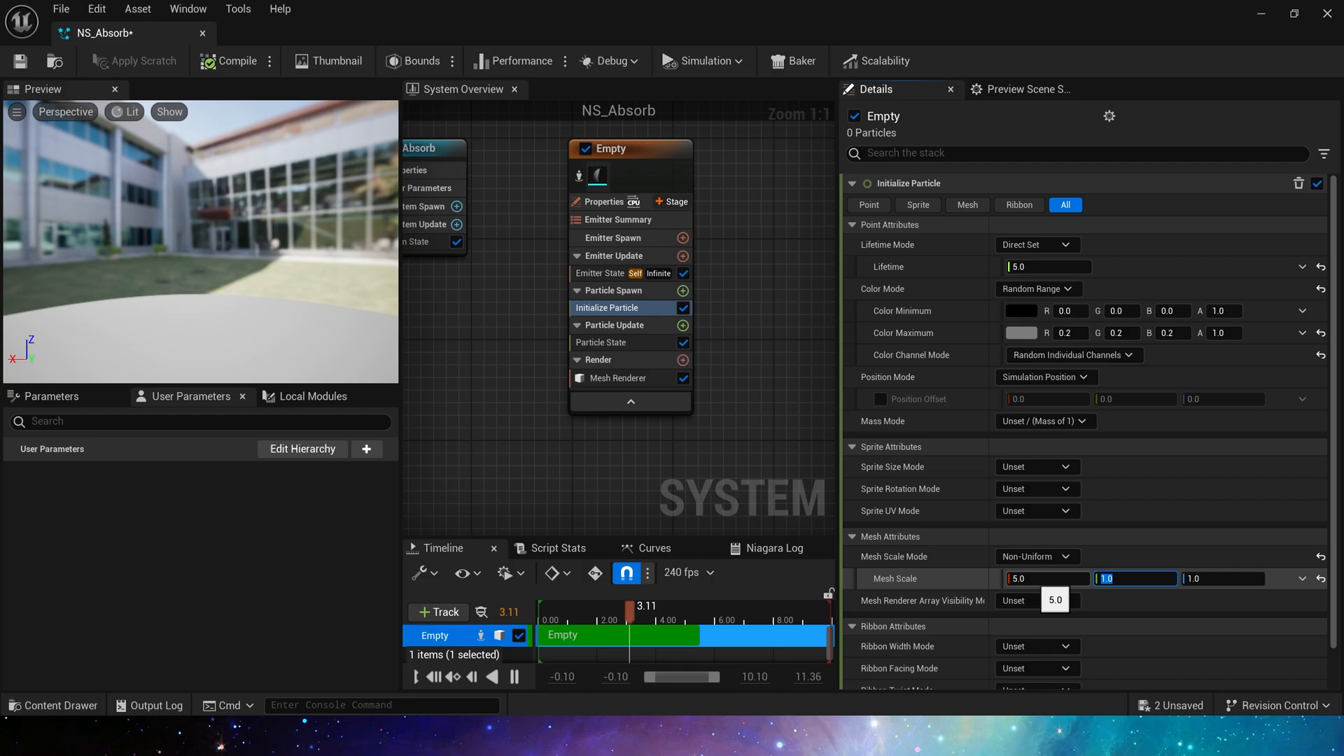
pyautogui.click(627, 289)
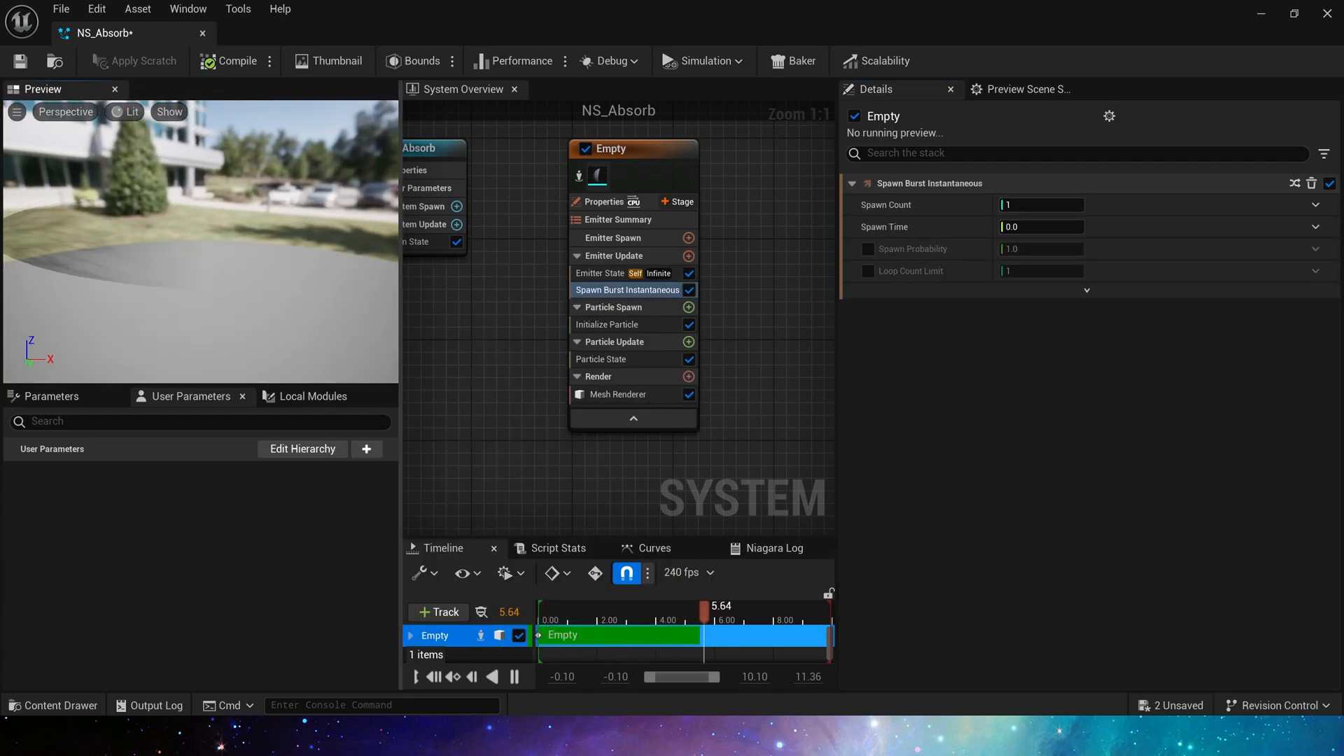
pyautogui.click(609, 323)
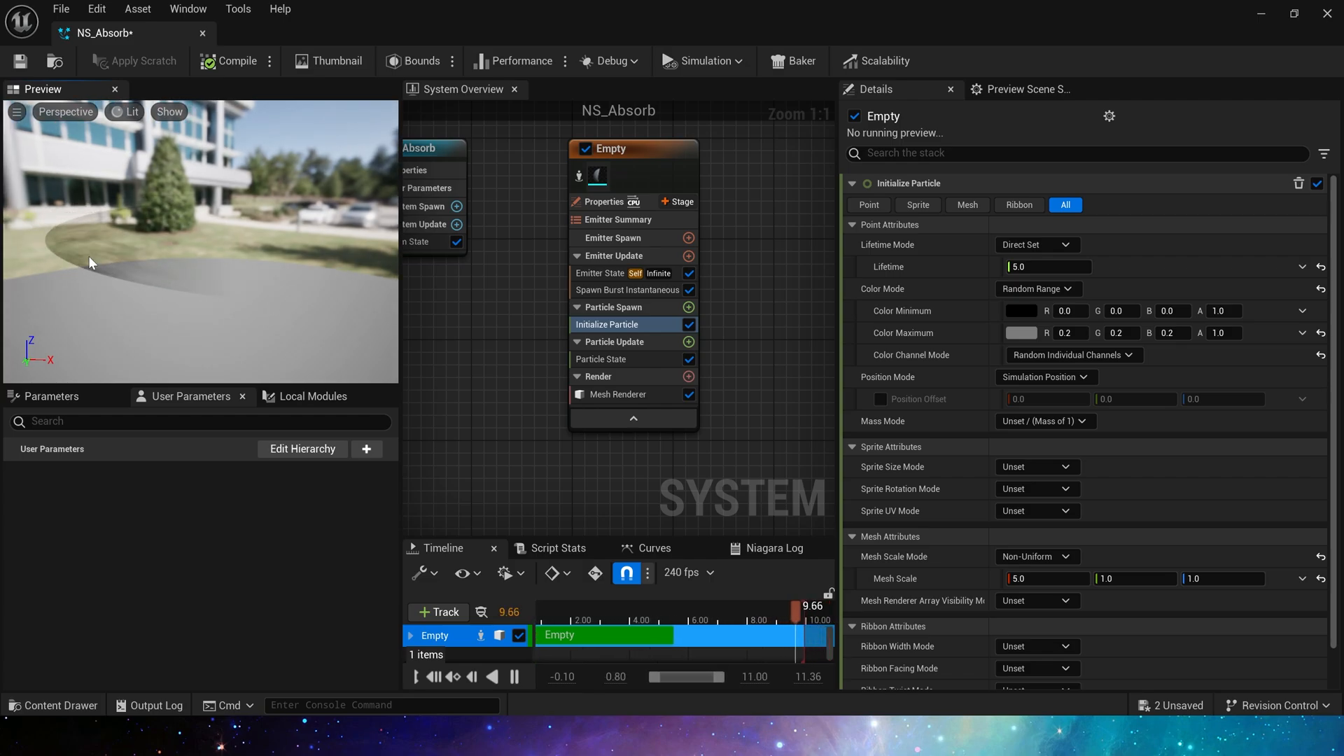
pyautogui.click(1047, 578)
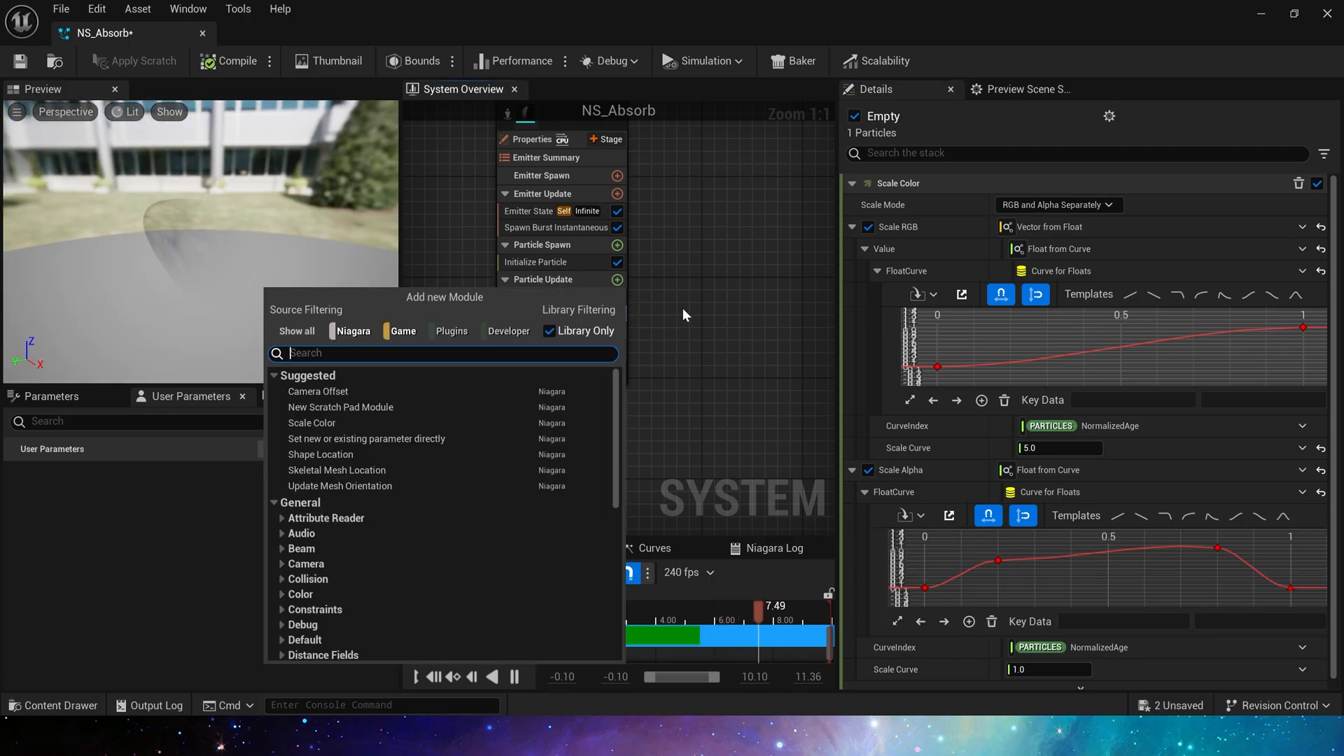
# Add a Scale Mesh Size module with a 3.0 scale factor
pyautogui.write('size')
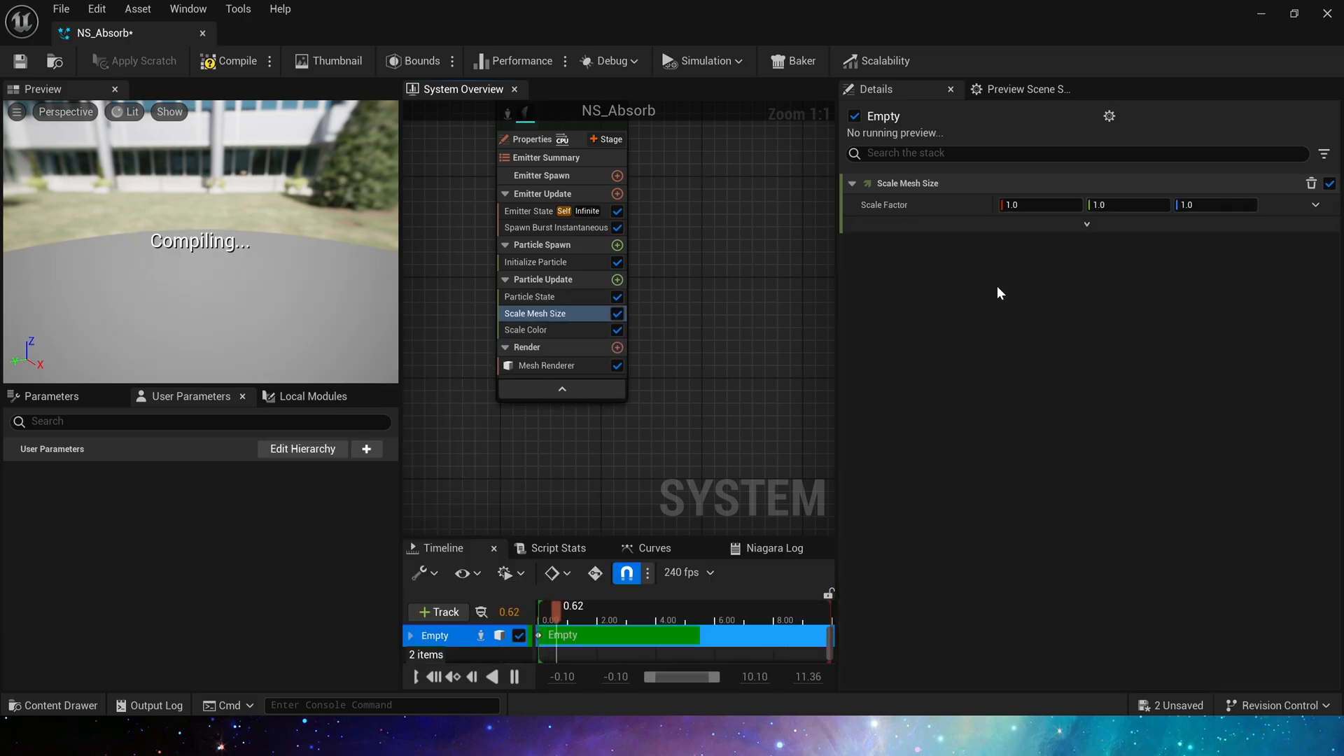
pyautogui.click(1040, 204)
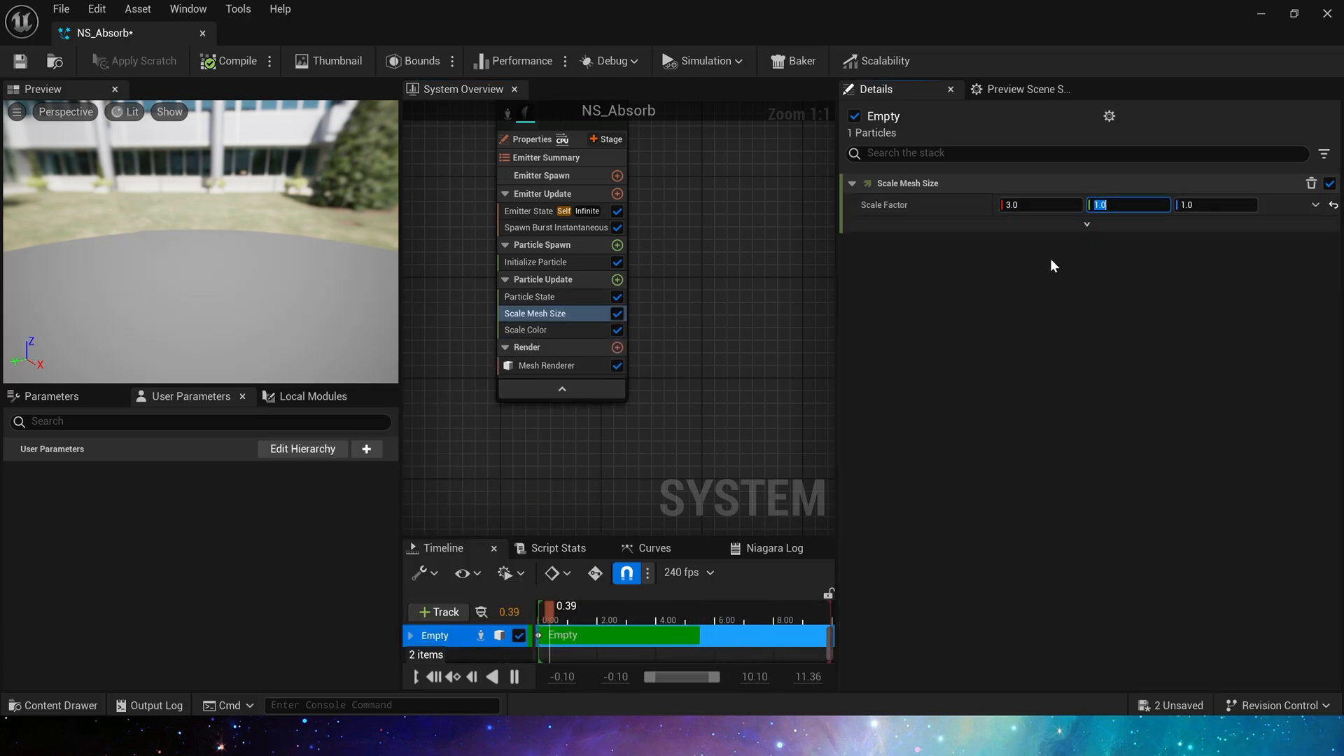
pyautogui.write('3.0')
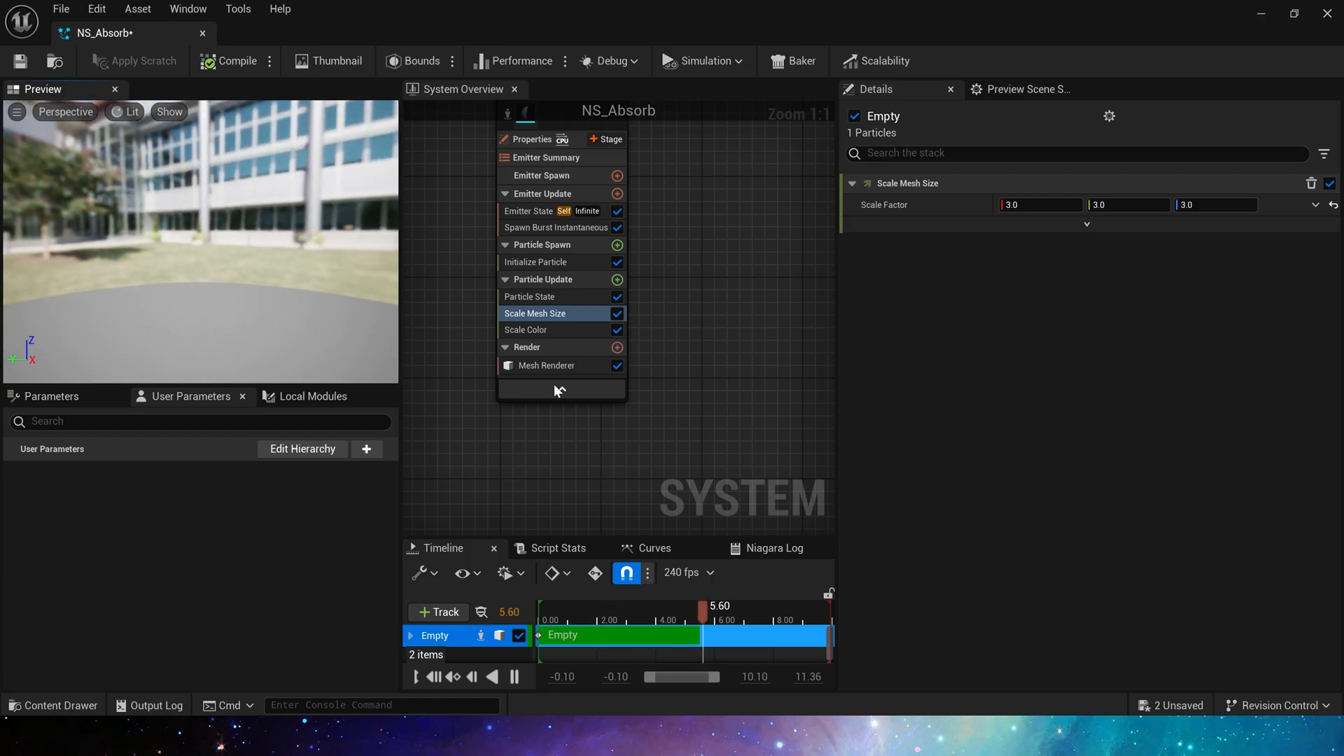
# Add Dynamic Material Parameters driven by a float curve and reshape the curve
pyautogui.click(616, 245)
pyautogui.write('cur')
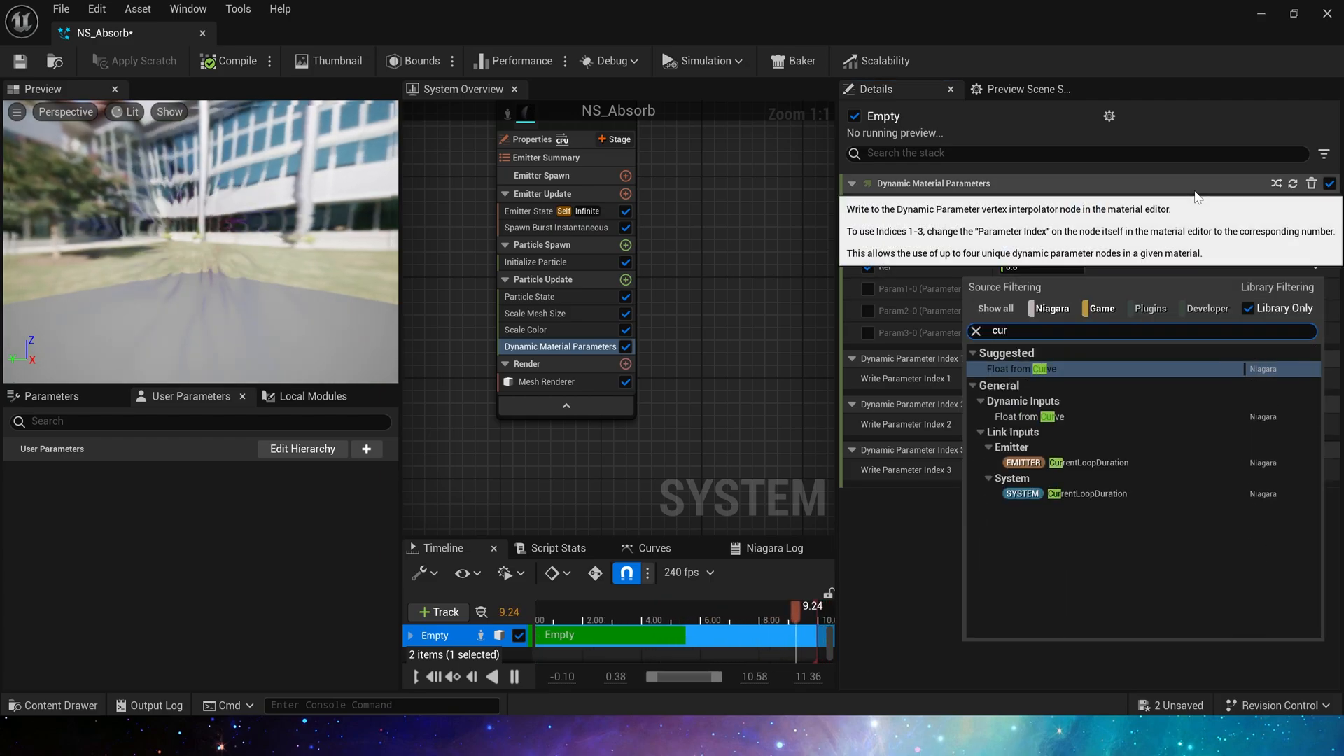
pyautogui.click(1021, 368)
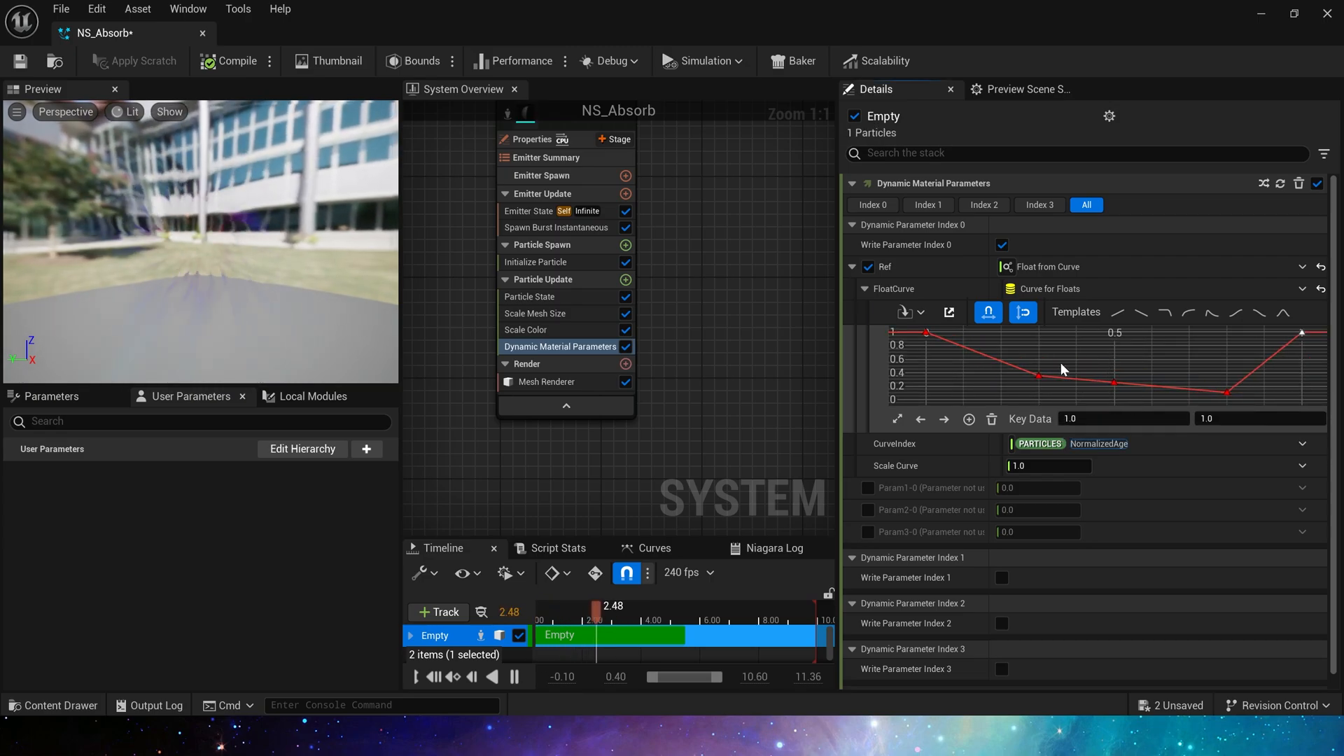
pyautogui.moveTo(1226, 334); pyautogui.dragTo(1226, 392)
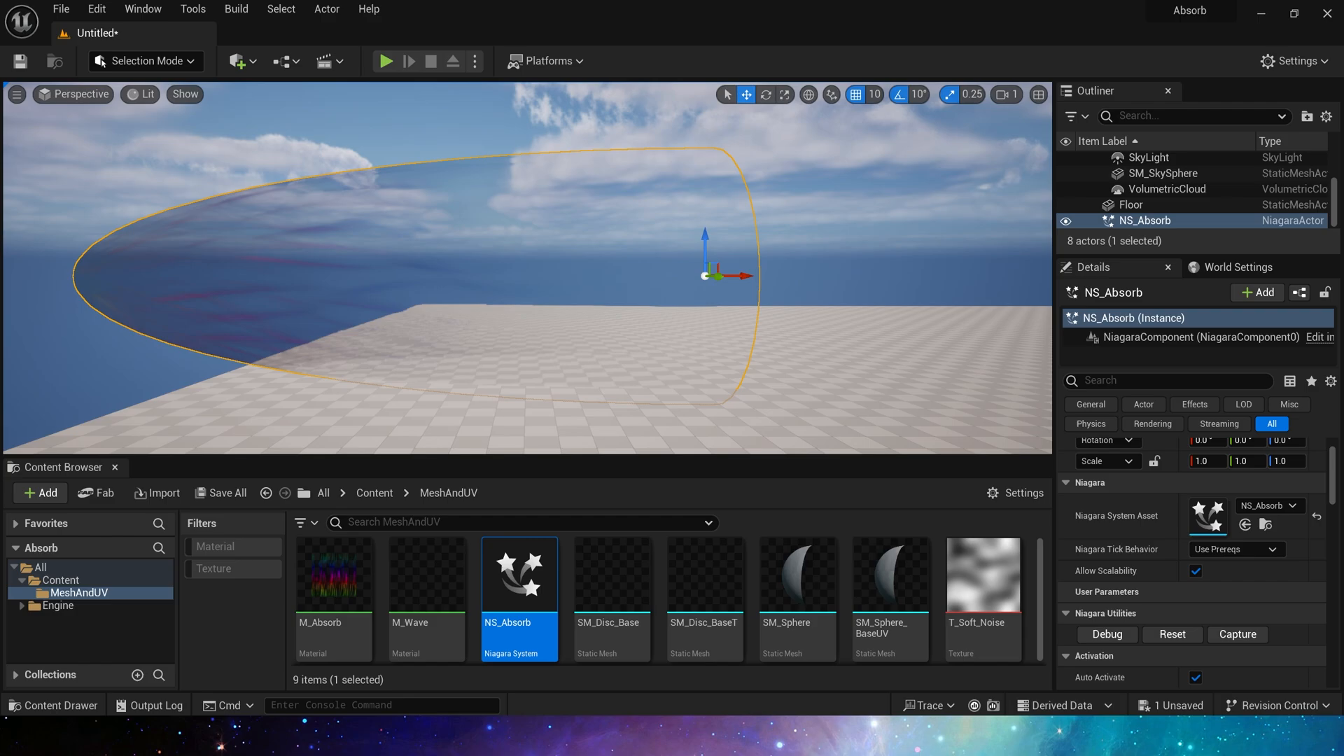
# Reopen NS_Absorb and inspect its mesh renderer settings
pyautogui.doubleClick(518, 574)
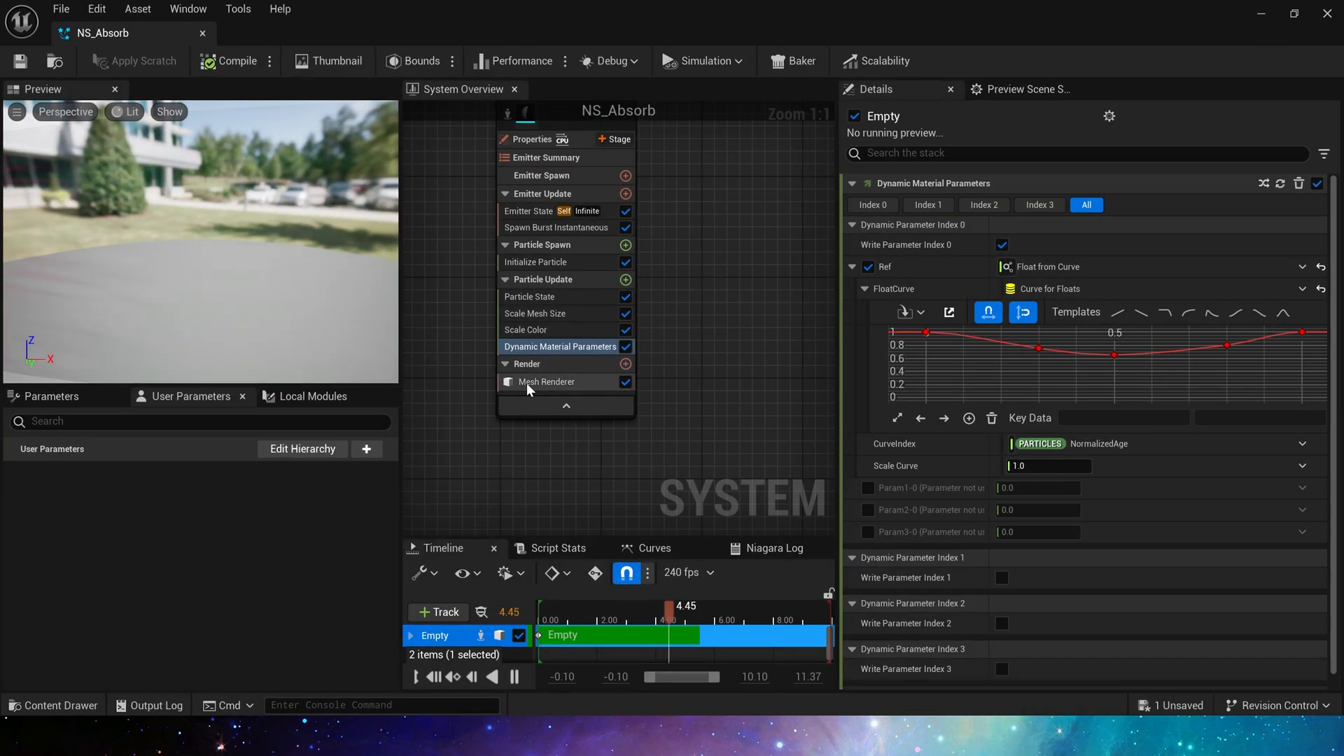
pyautogui.click(545, 381)
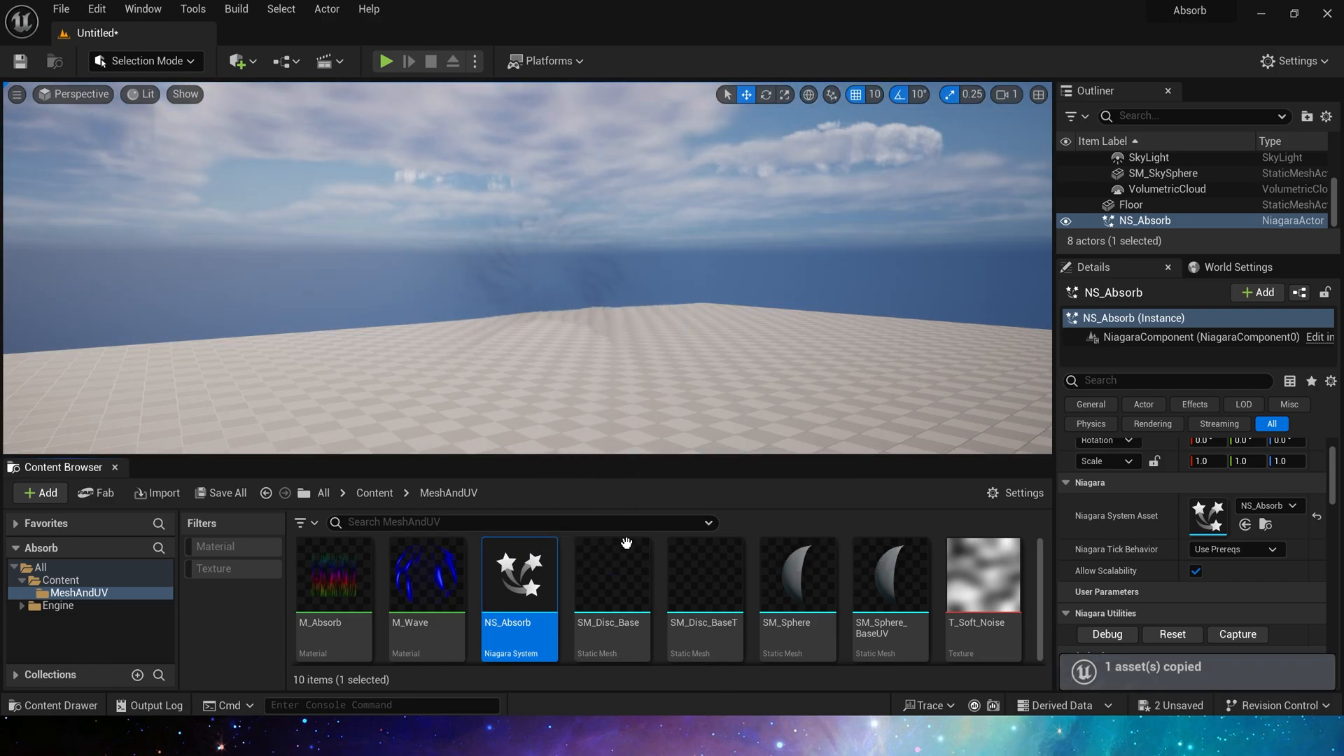
# Open the copied NS_Absorb1 system and choose a different rendered mesh
pyautogui.doubleClick(518, 574)
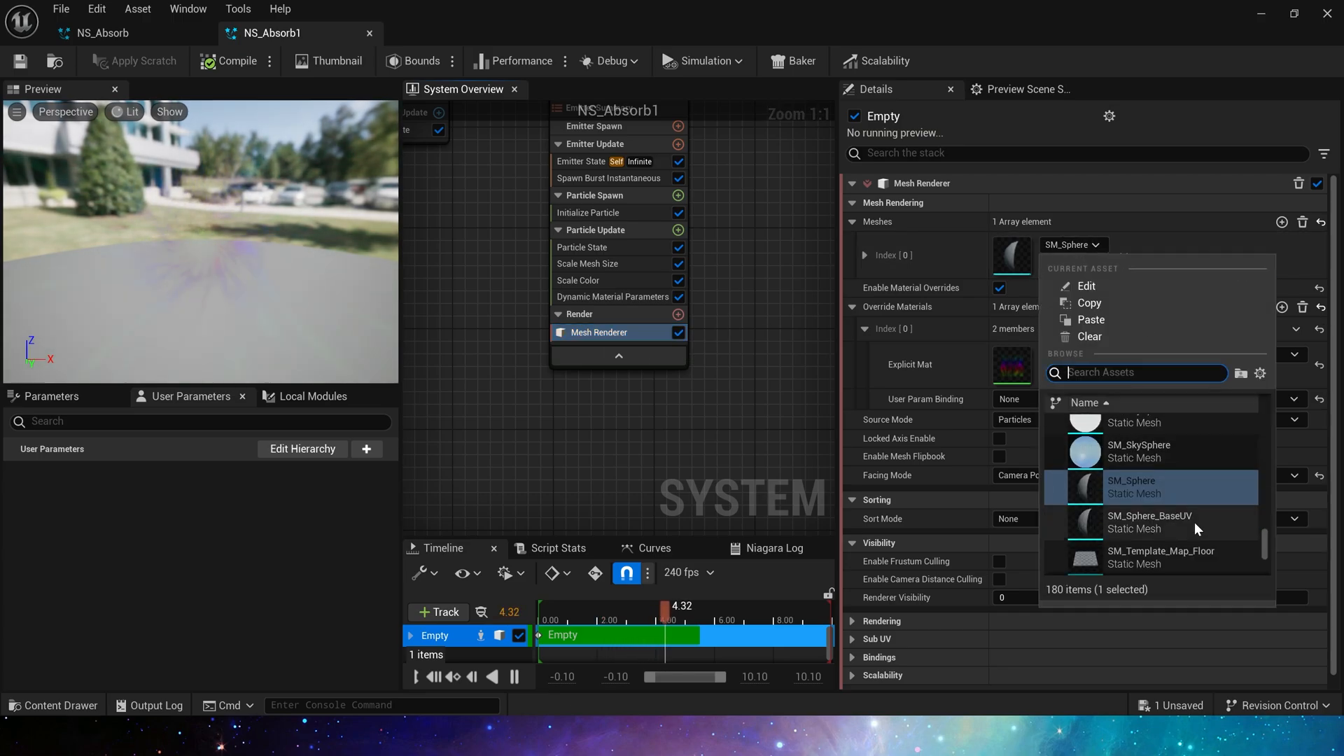
pyautogui.click(1148, 521)
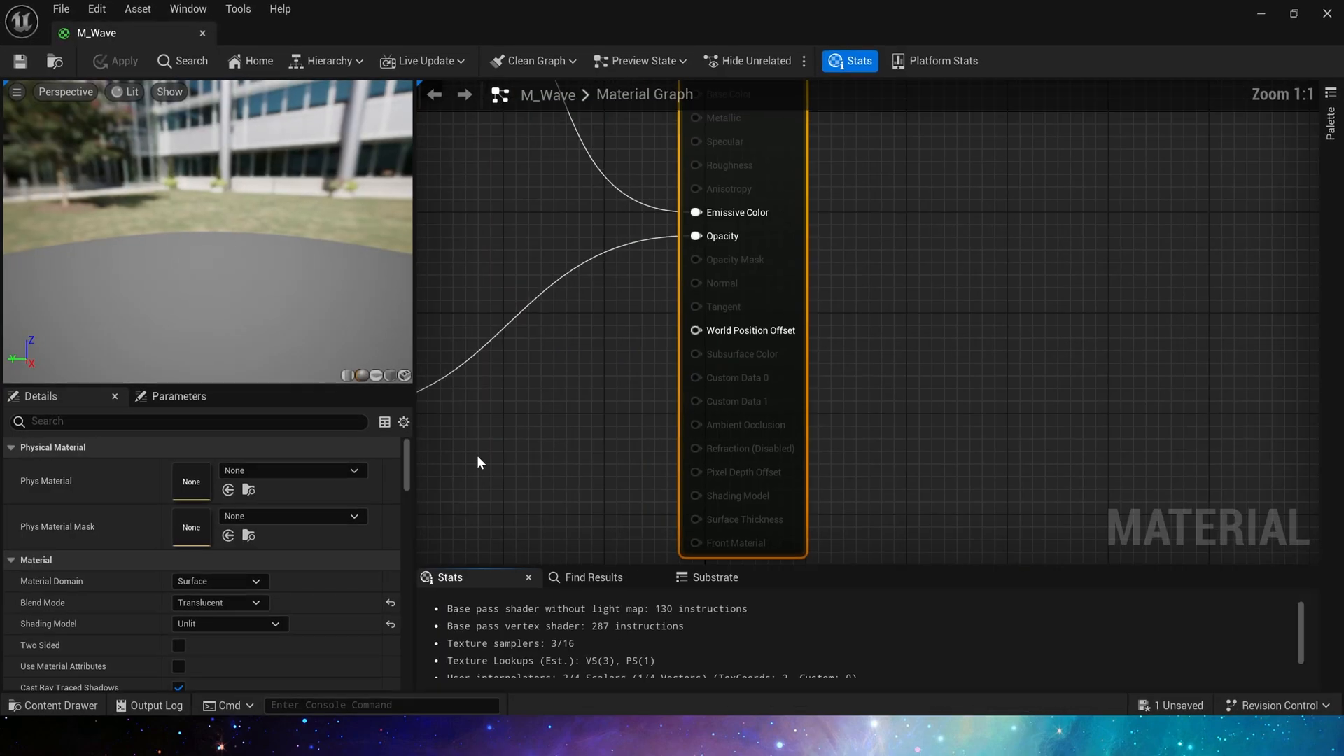
# Inspect M_Wave's Power exponent and the Time-Multiply-Frac chain driving the Lerp
pyautogui.scroll(-3)
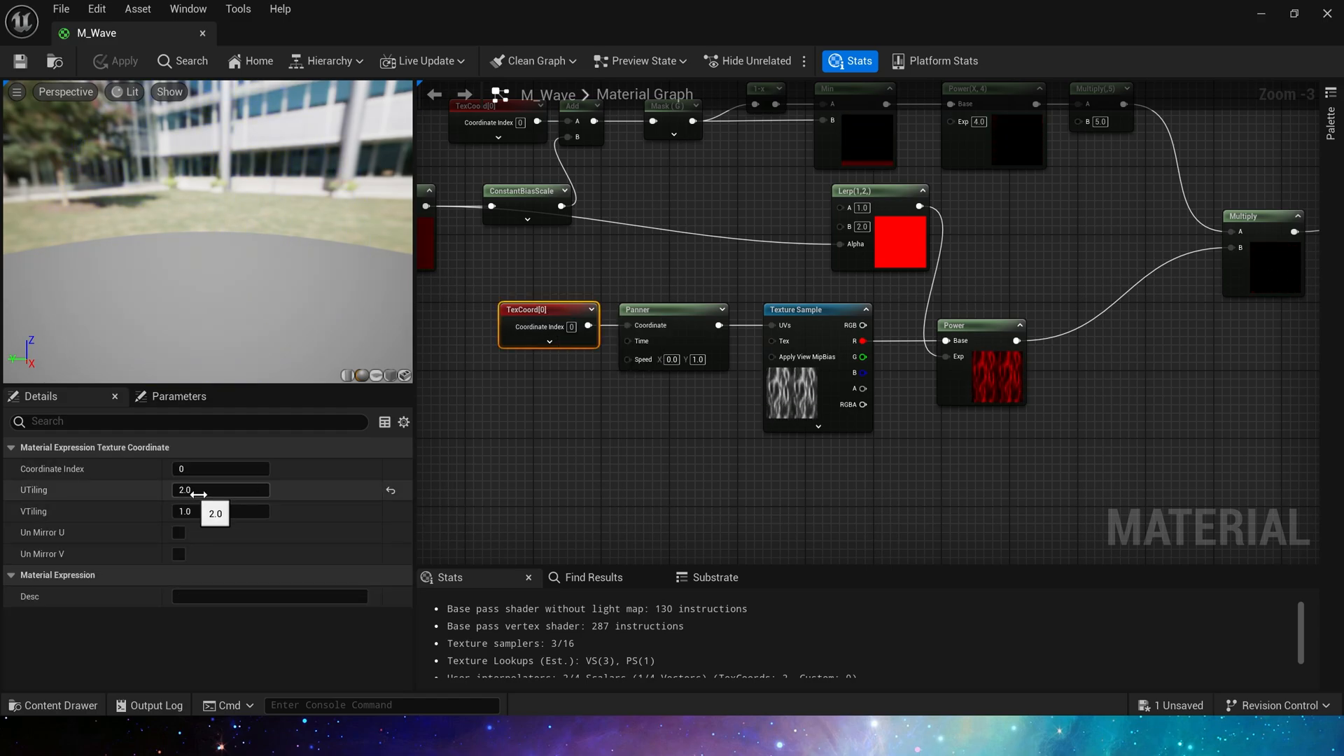
pyautogui.click(672, 309)
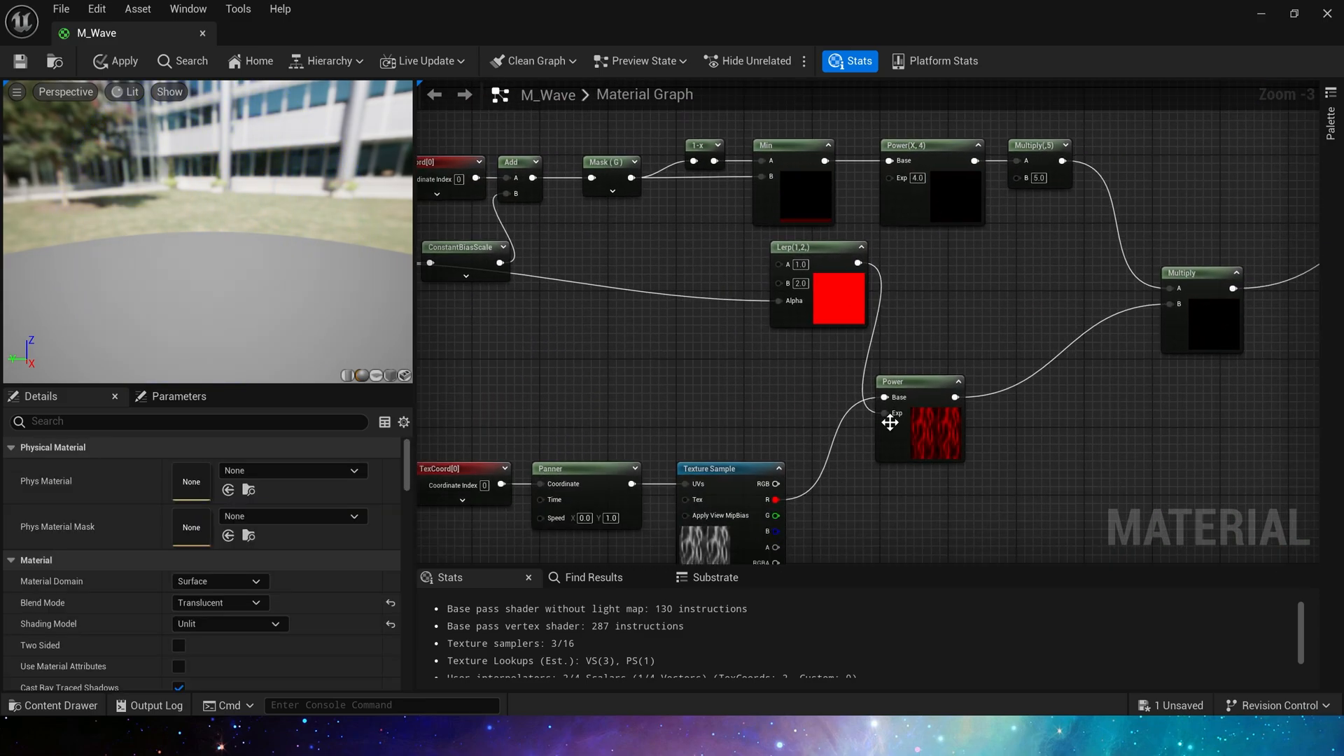
pyautogui.click(918, 382)
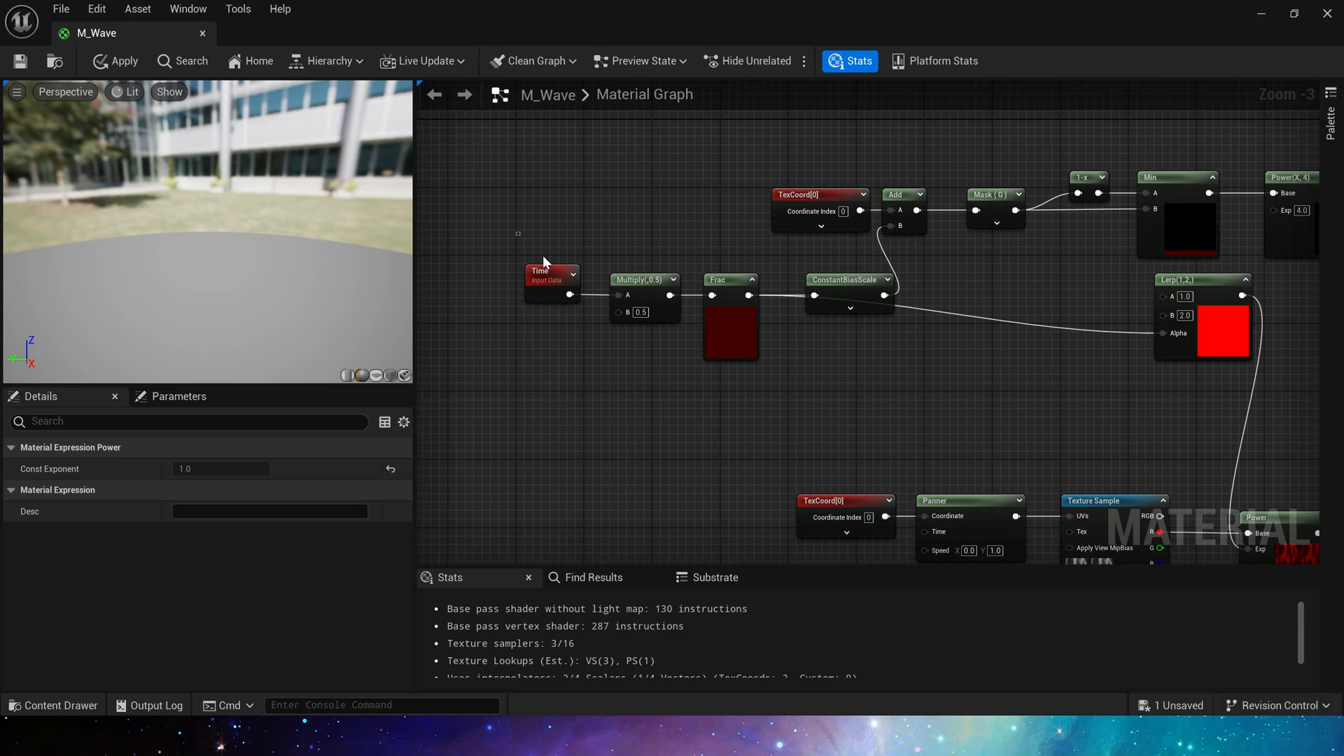
pyautogui.click(644, 278)
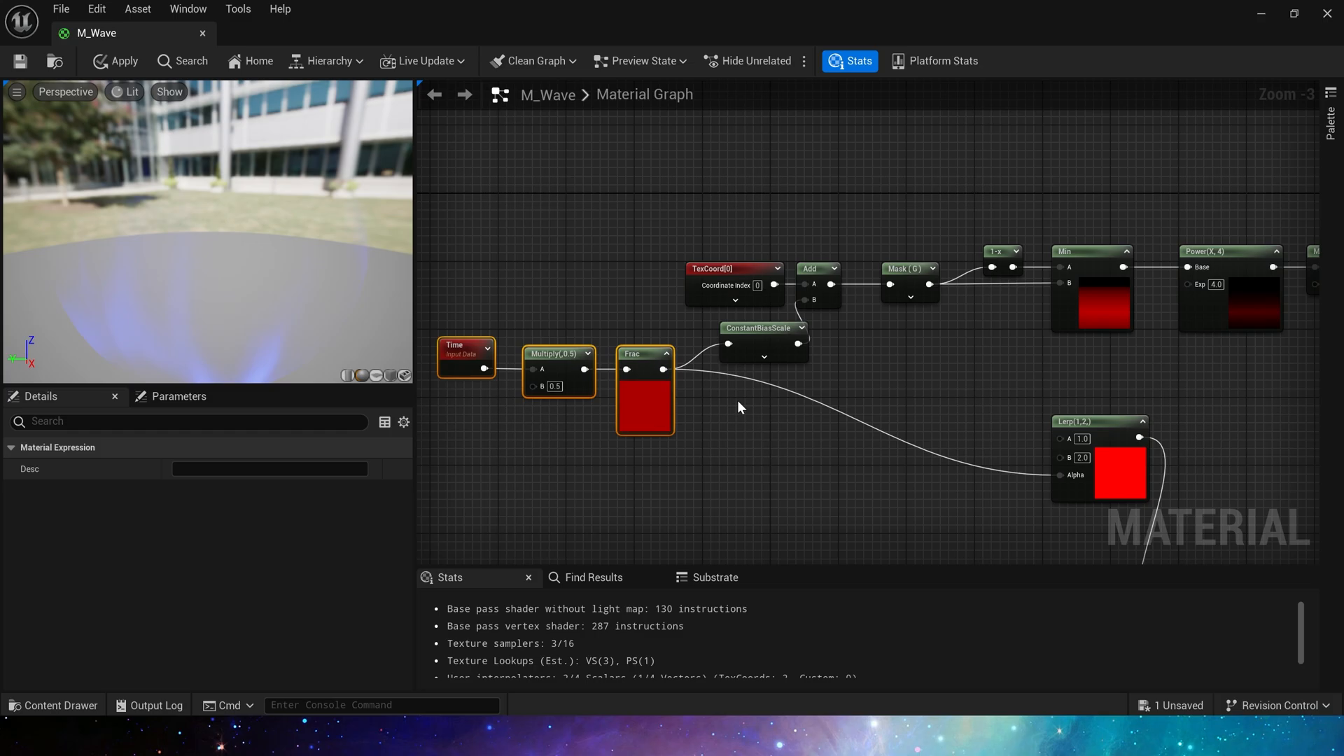
pyautogui.click(762, 328)
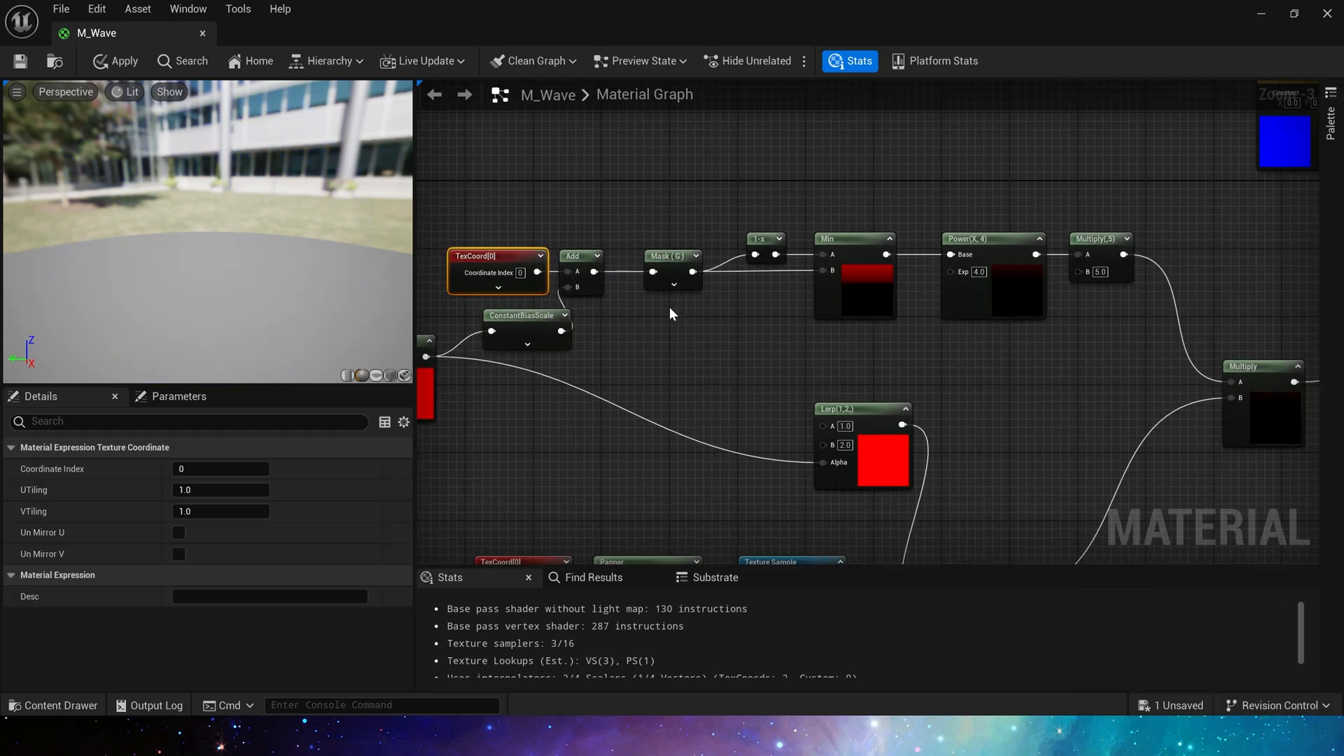
pyautogui.click(675, 255)
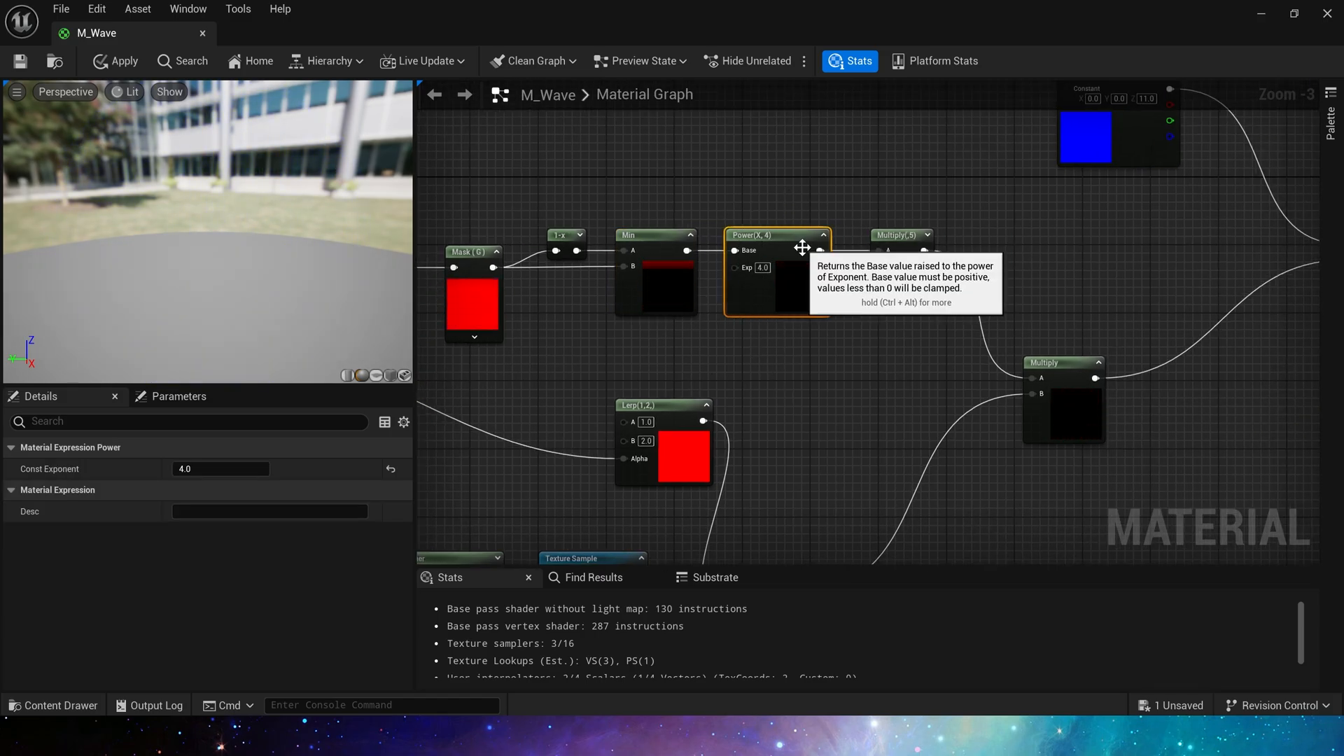
pyautogui.click(900, 235)
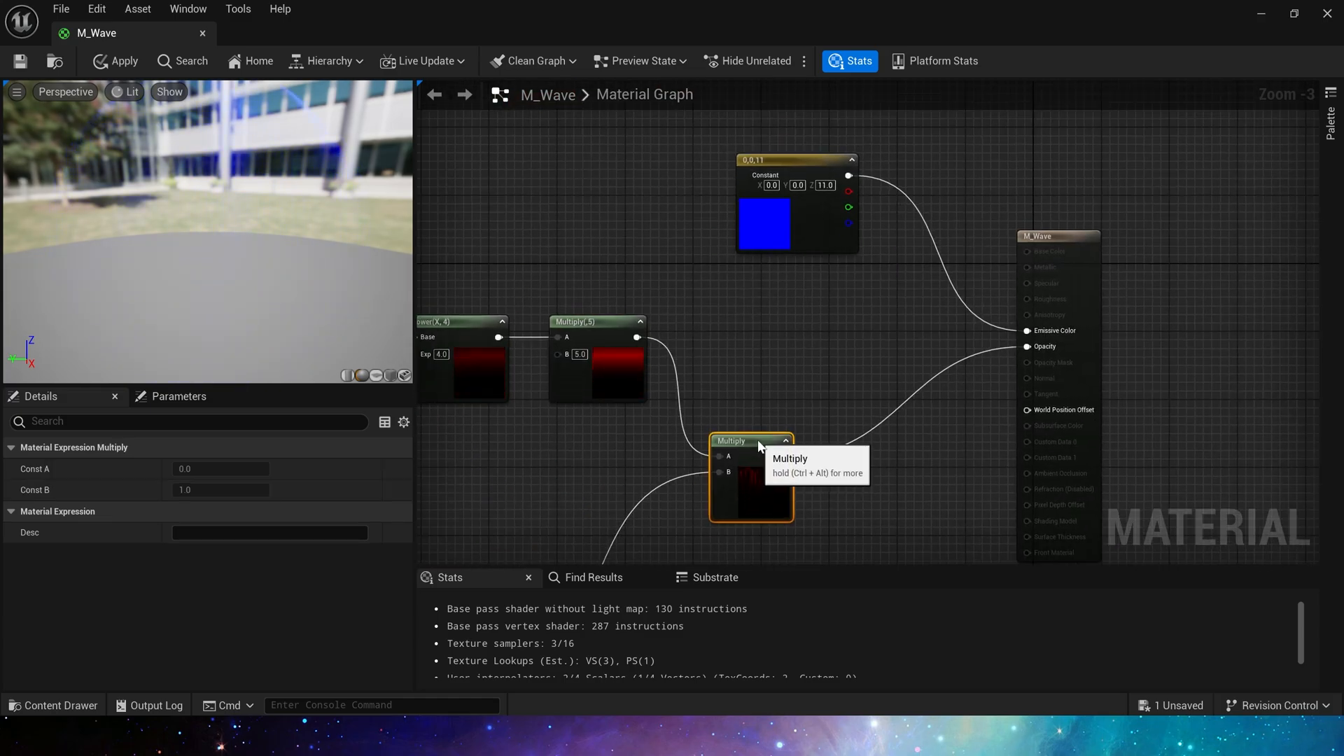
pyautogui.moveTo(1051, 330)
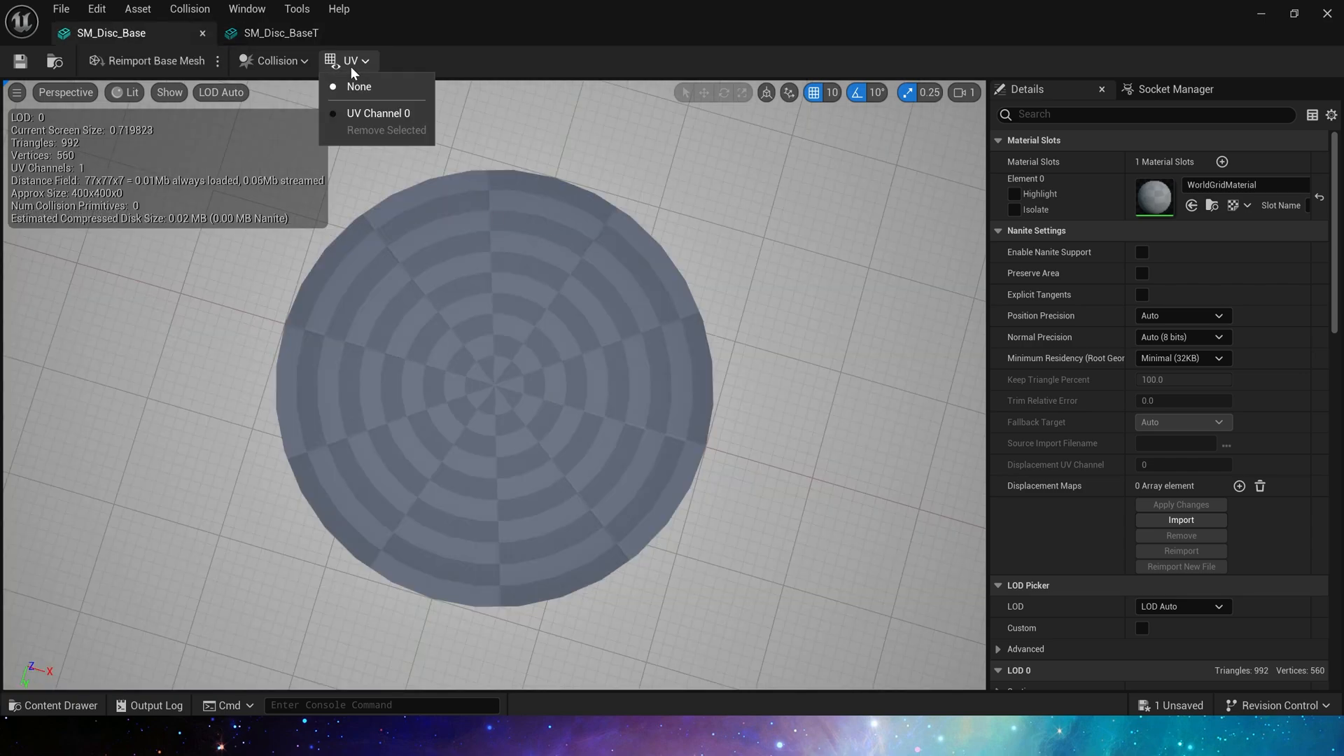
# Overlay UV channel 0 and show SM_Disc_BaseT as a wireframe with normals visible
pyautogui.click(378, 112)
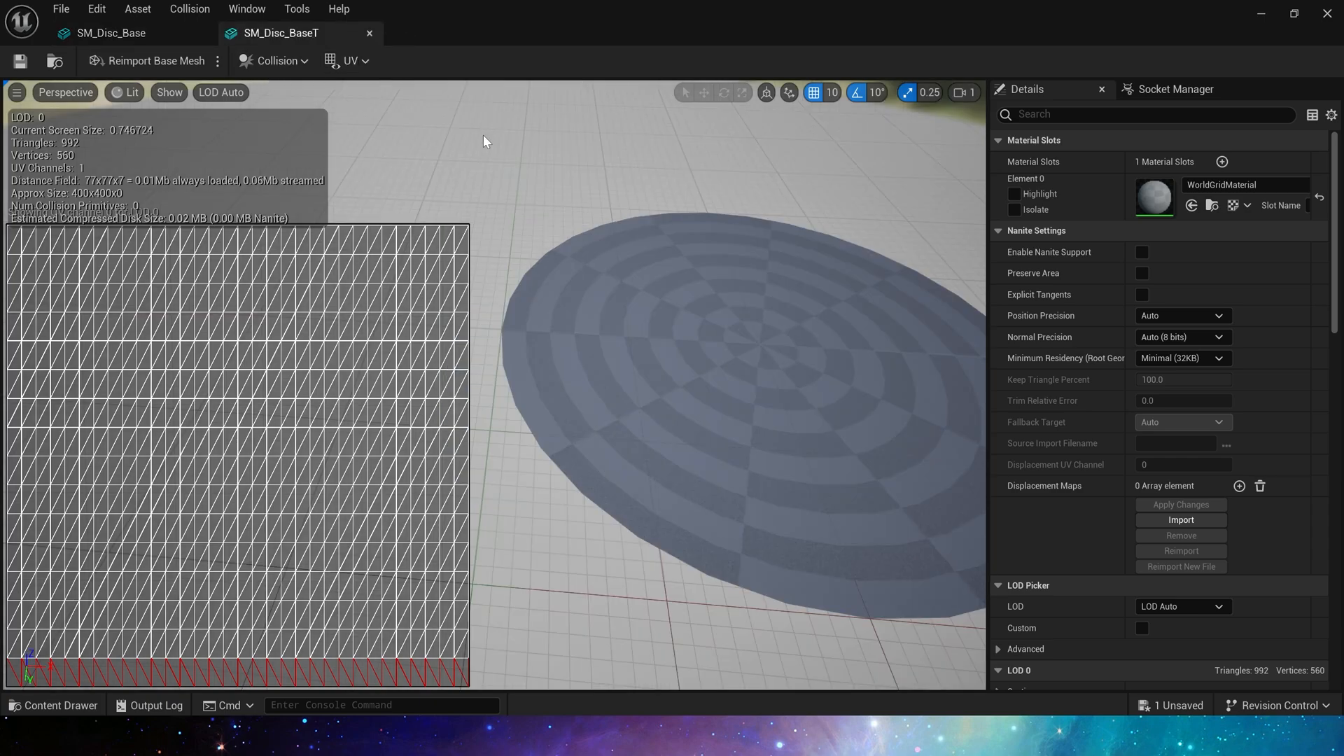
pyautogui.moveTo(898, 271)
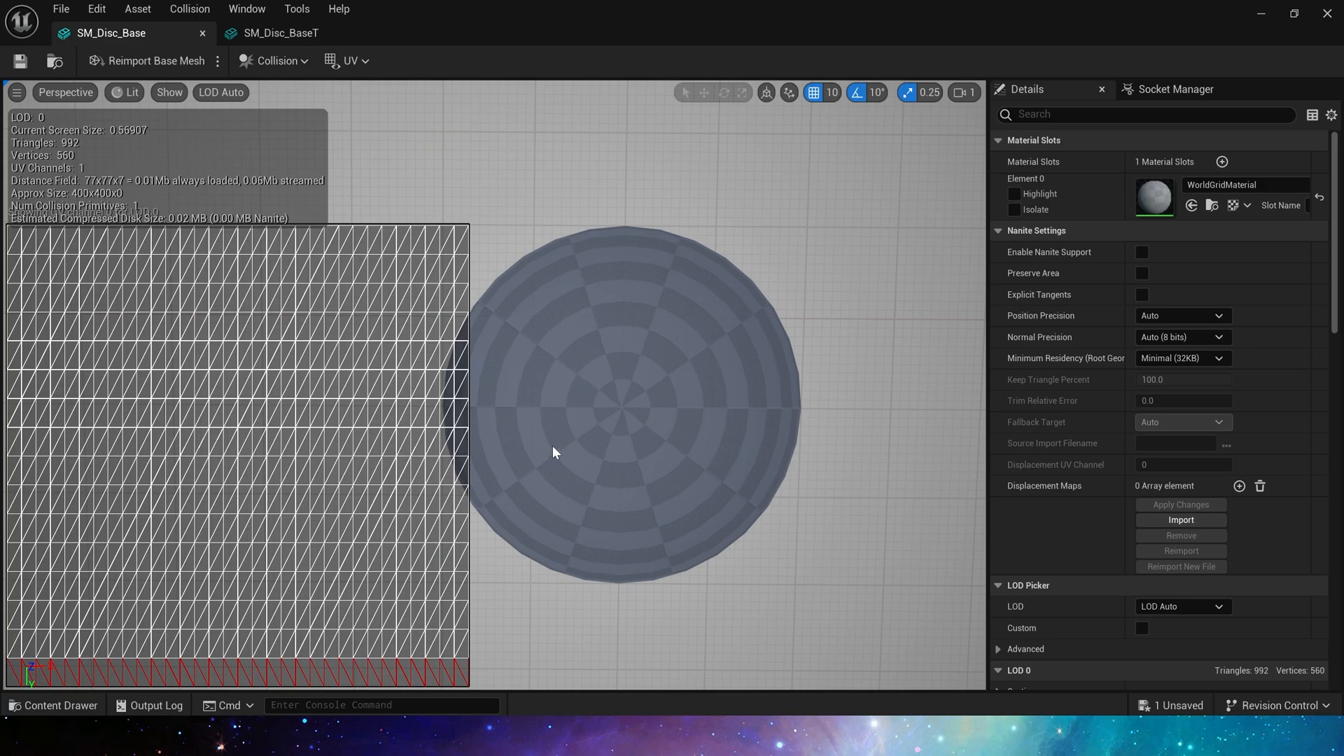
pyautogui.moveTo(553, 452); pyautogui.dragTo(620, 387)
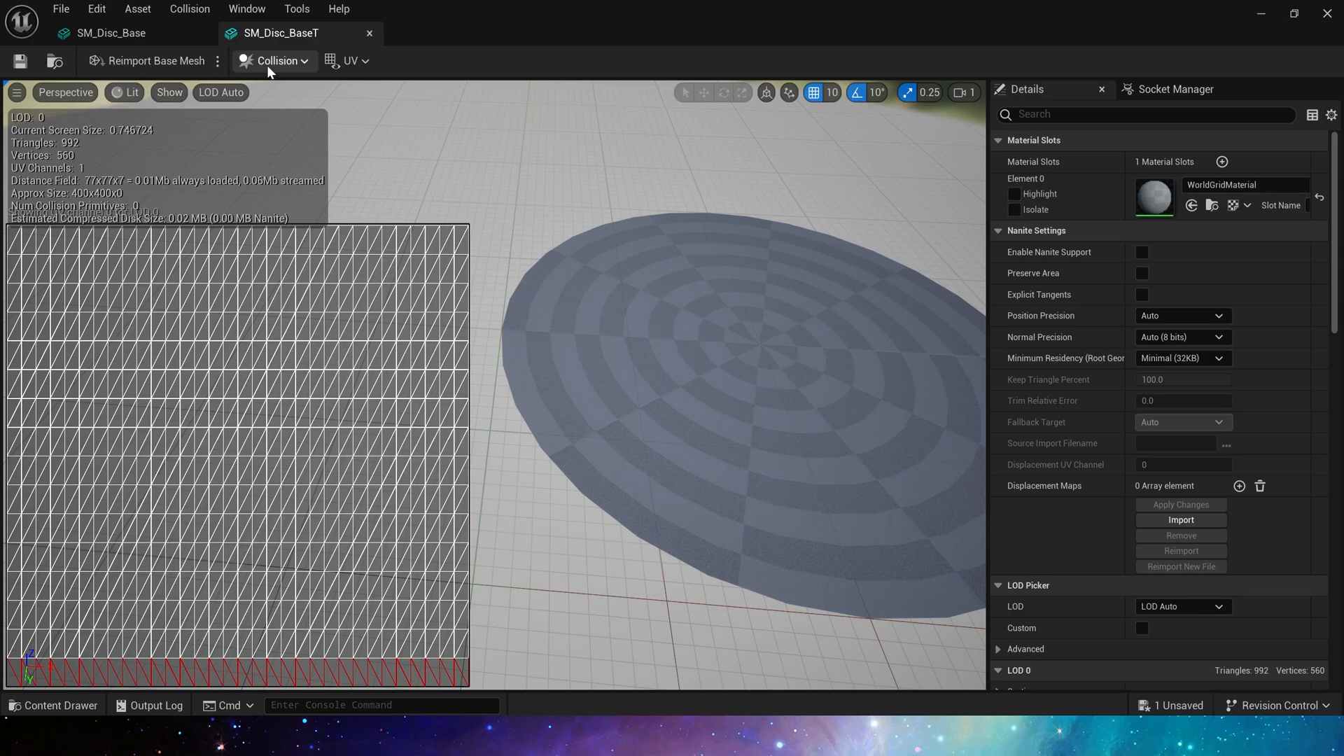
pyautogui.click(123, 93)
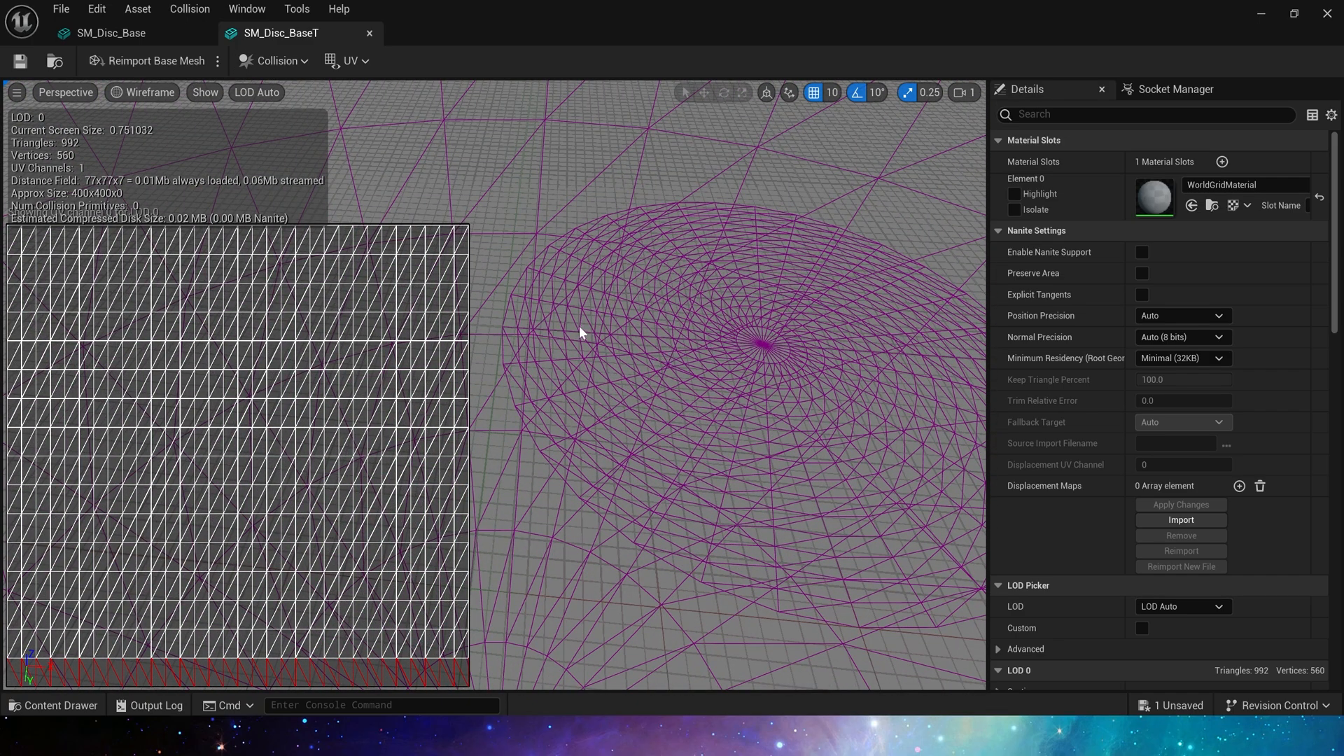
pyautogui.click(205, 92)
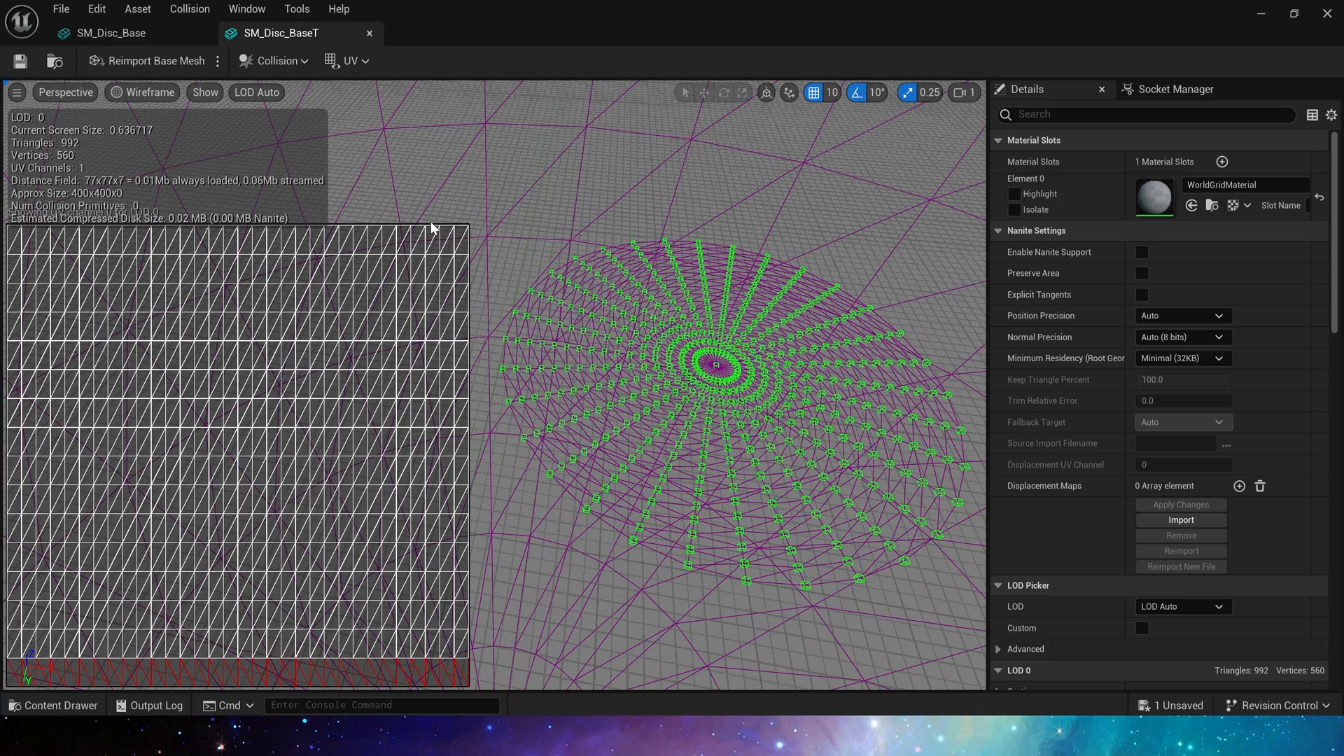
pyautogui.click(112, 32)
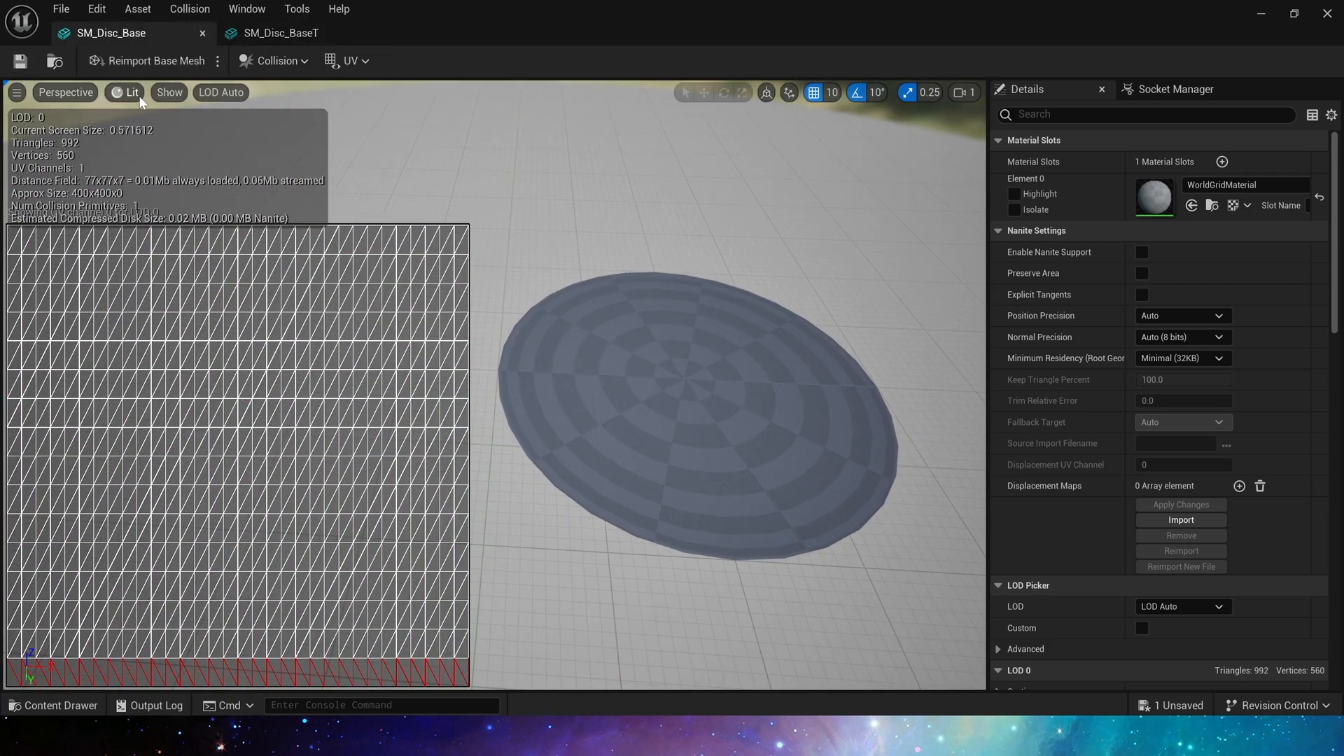
# Show SM_Disc_Base as a wireframe, then return to SM_Disc_BaseT for comparison
pyautogui.click(126, 92)
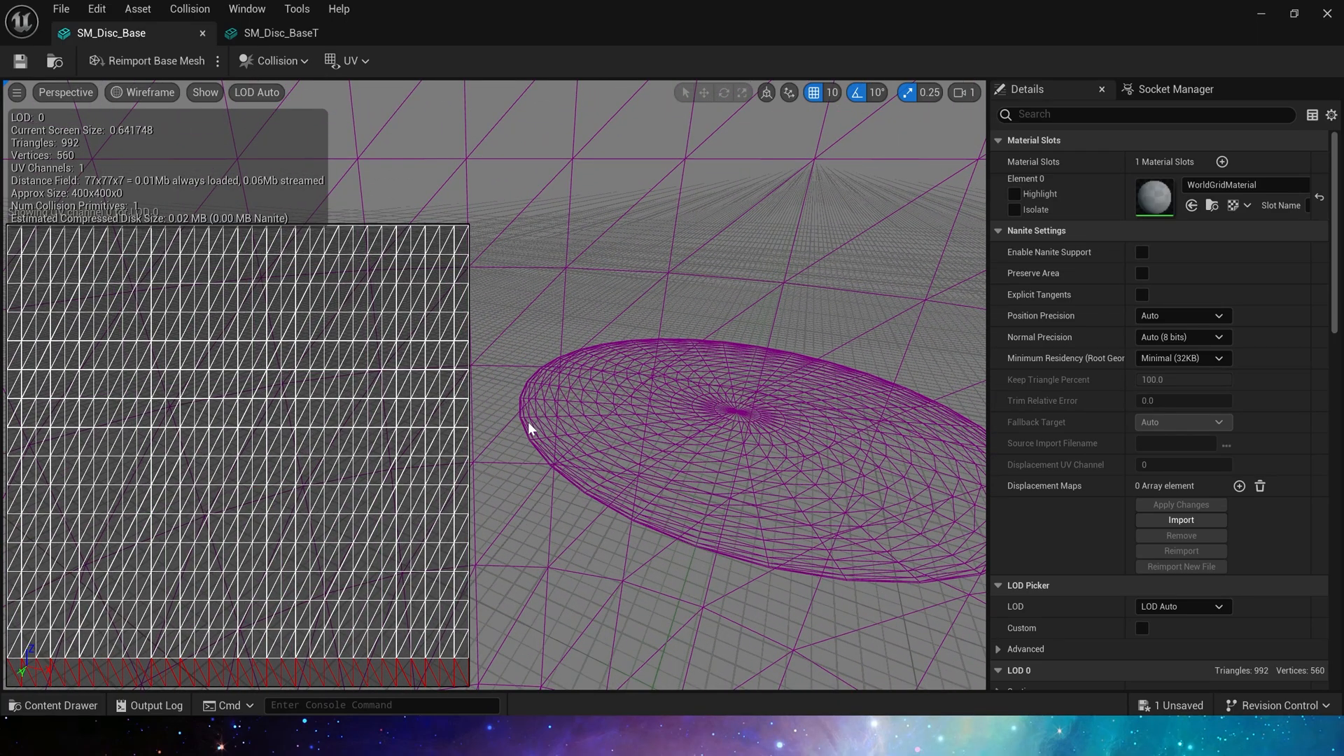
pyautogui.moveTo(567, 425)
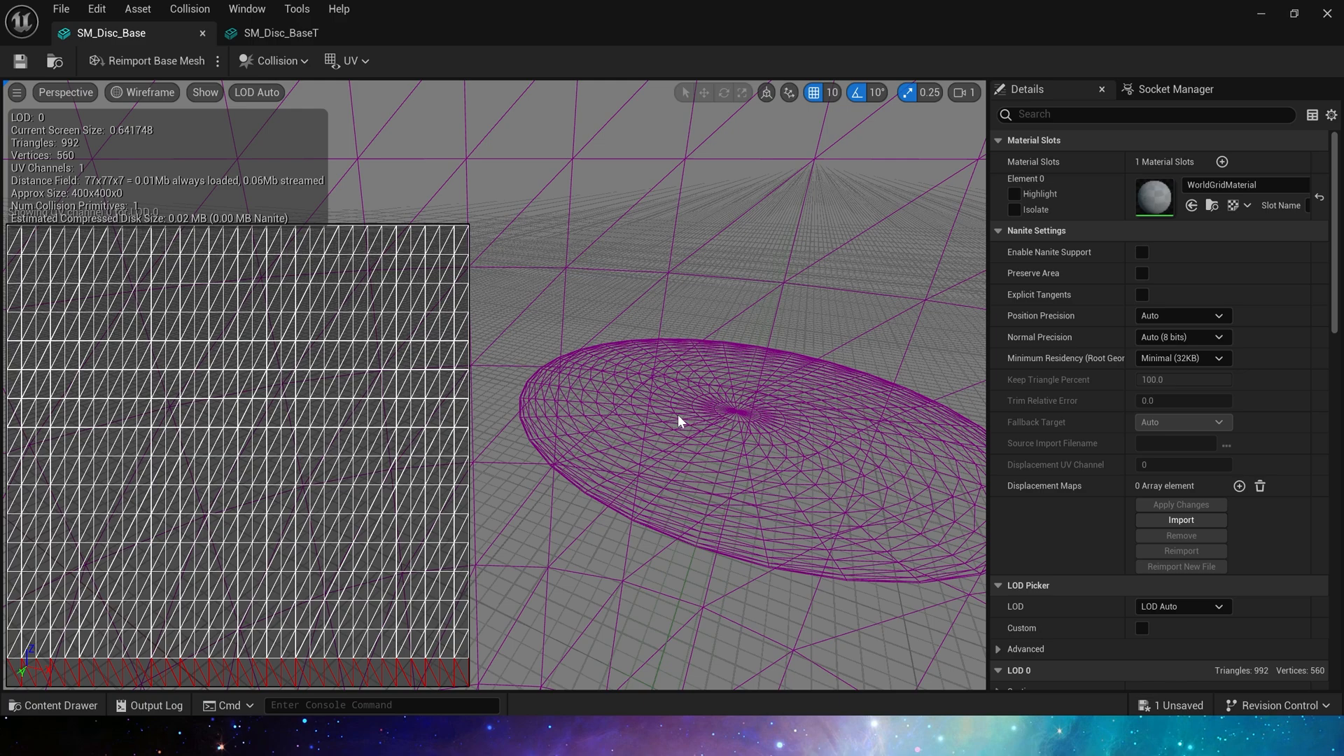
pyautogui.moveTo(582, 434)
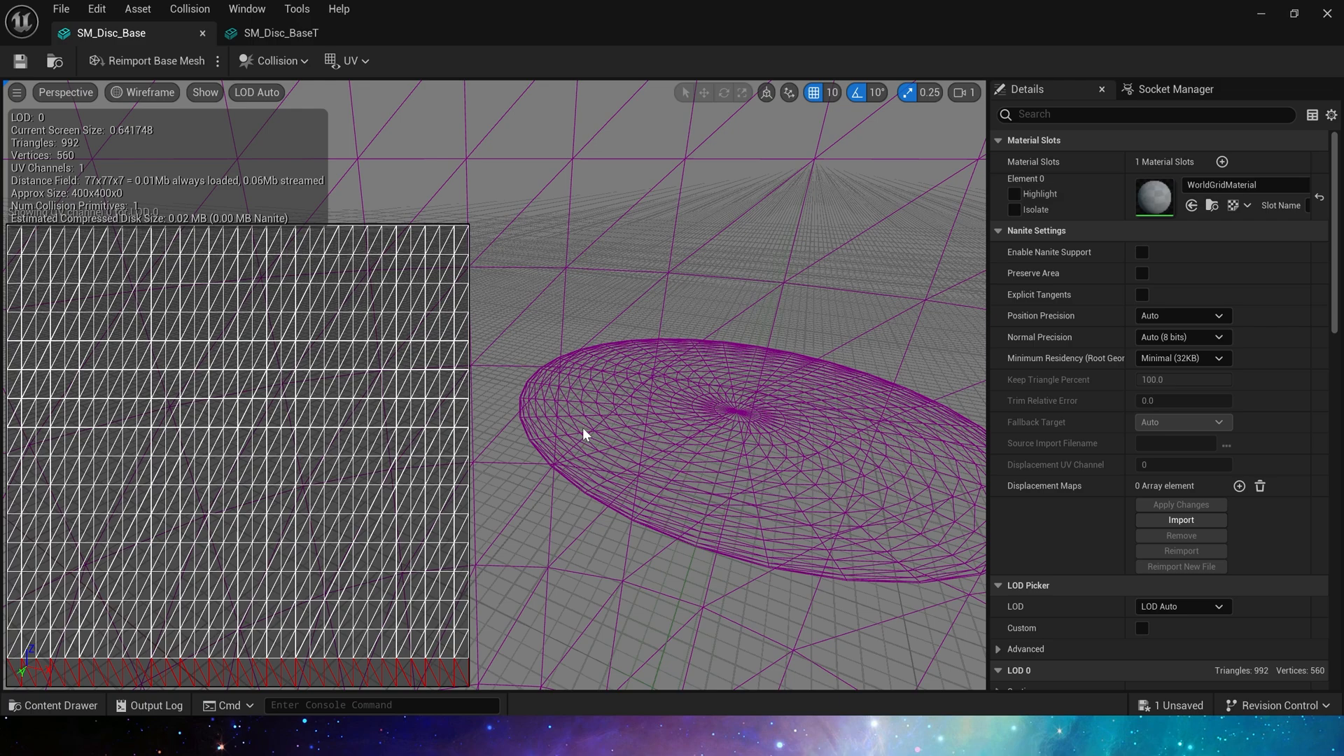
pyautogui.moveTo(493, 557)
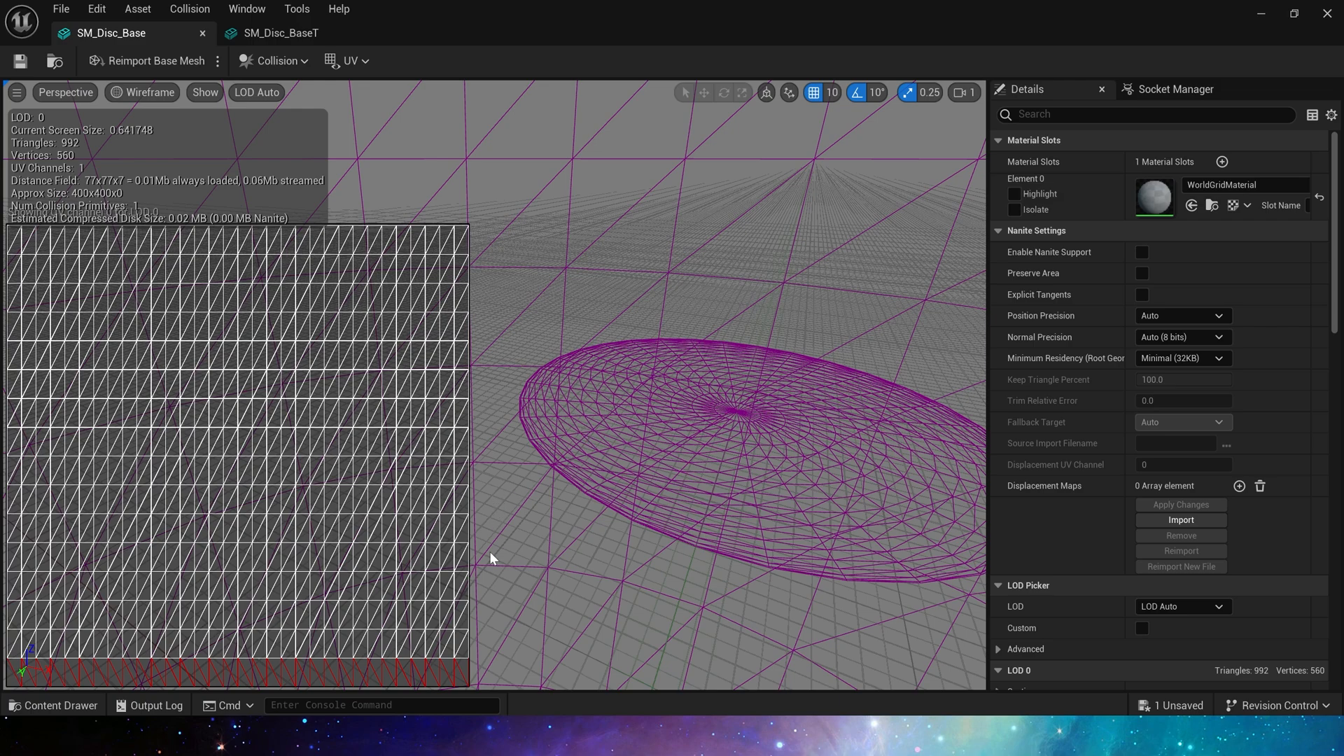
pyautogui.moveTo(659, 440)
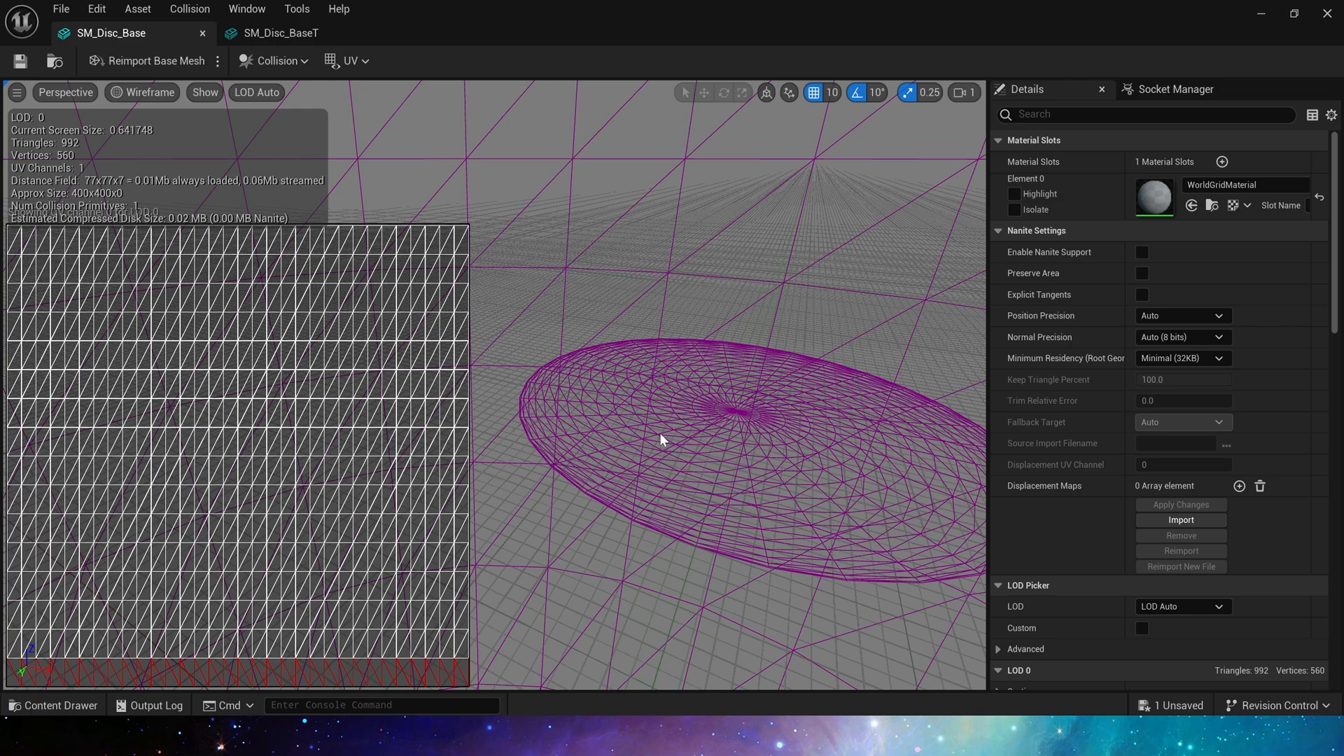
pyautogui.moveTo(564, 430)
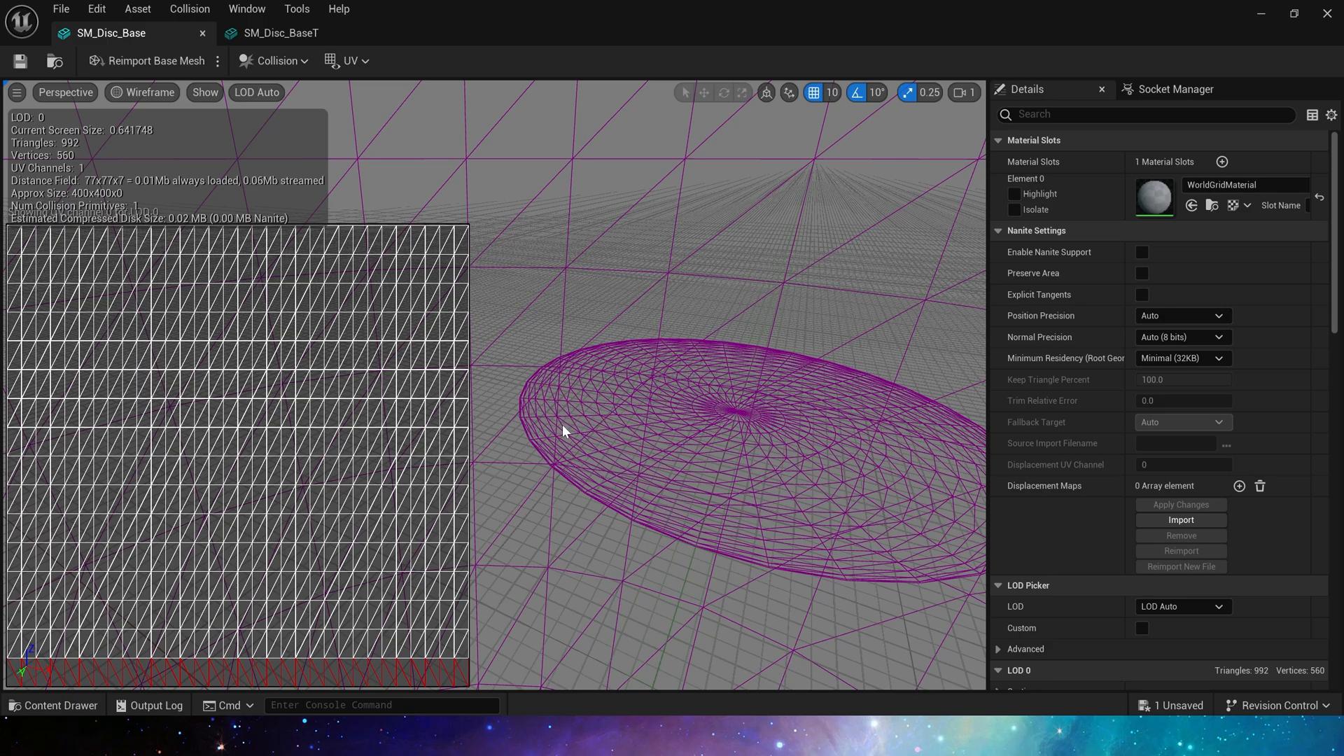
pyautogui.moveTo(583, 434)
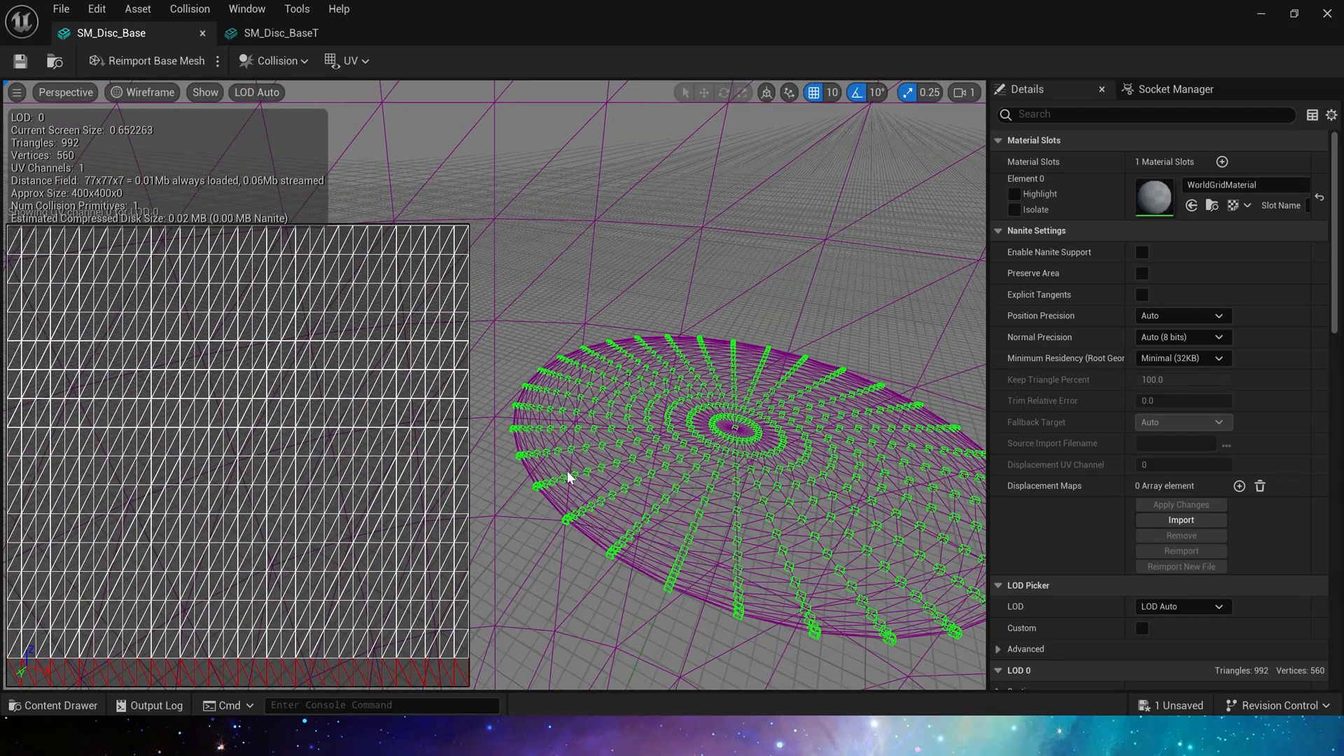
pyautogui.moveTo(521, 391)
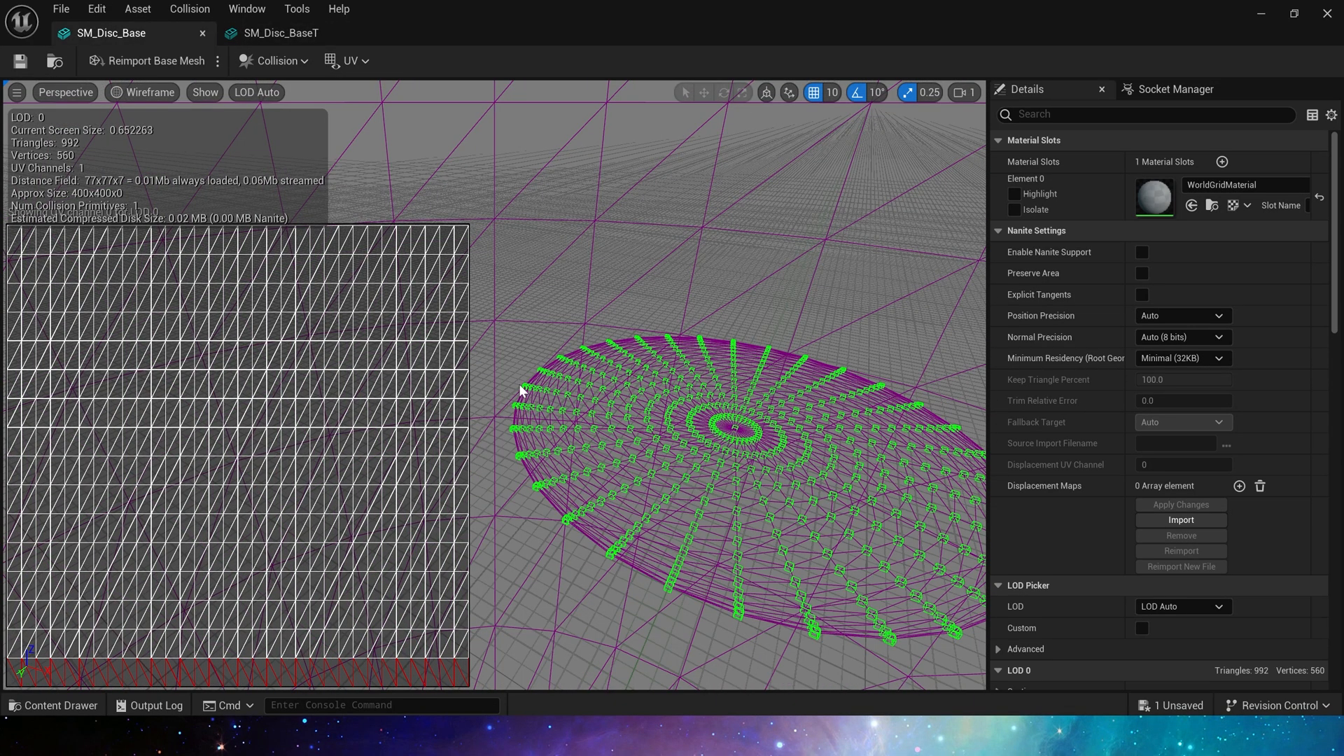
pyautogui.click(281, 33)
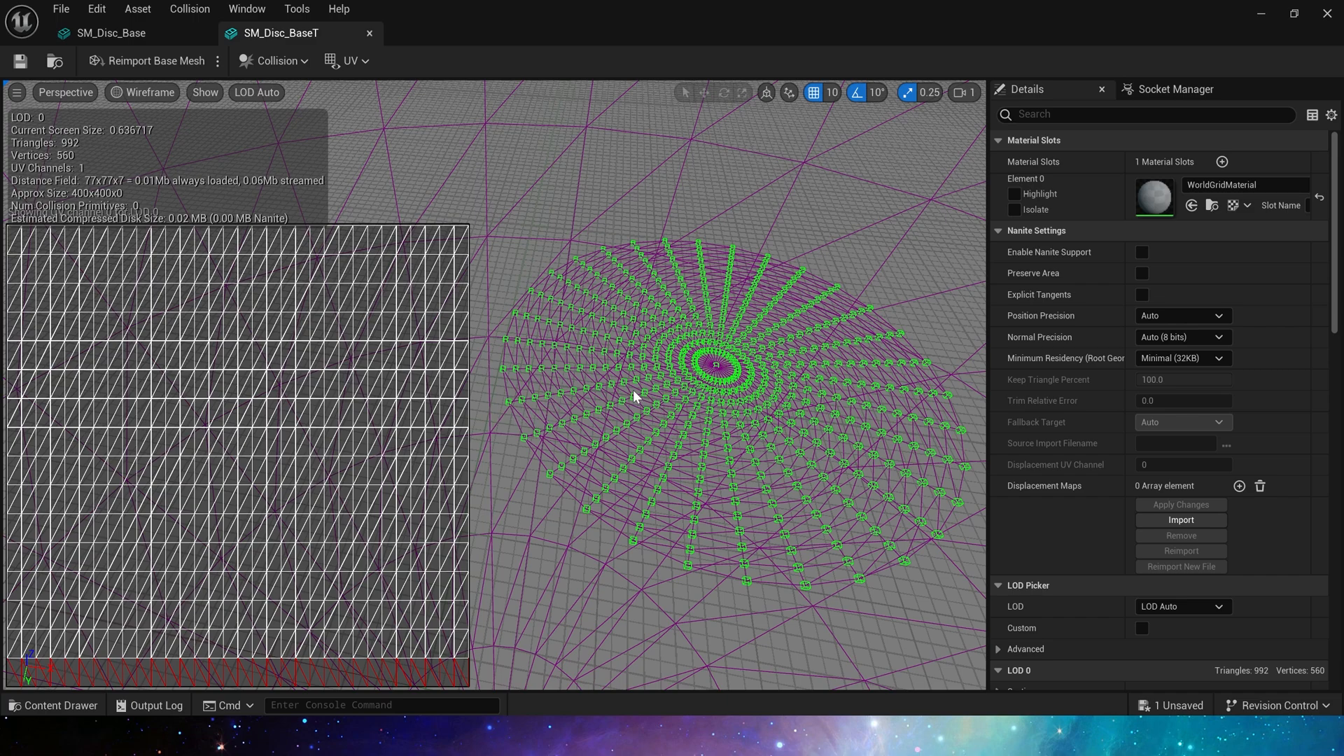
pyautogui.moveTo(717, 413)
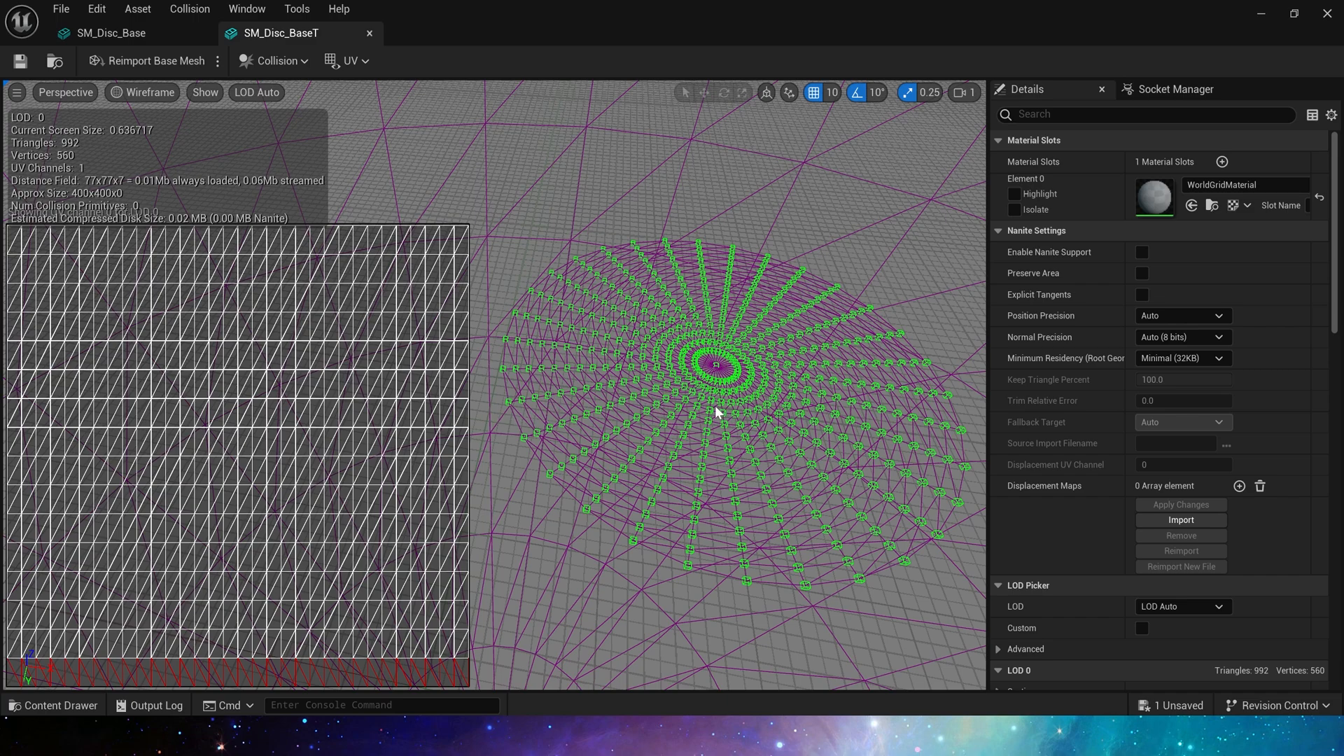
pyautogui.moveTo(532, 351)
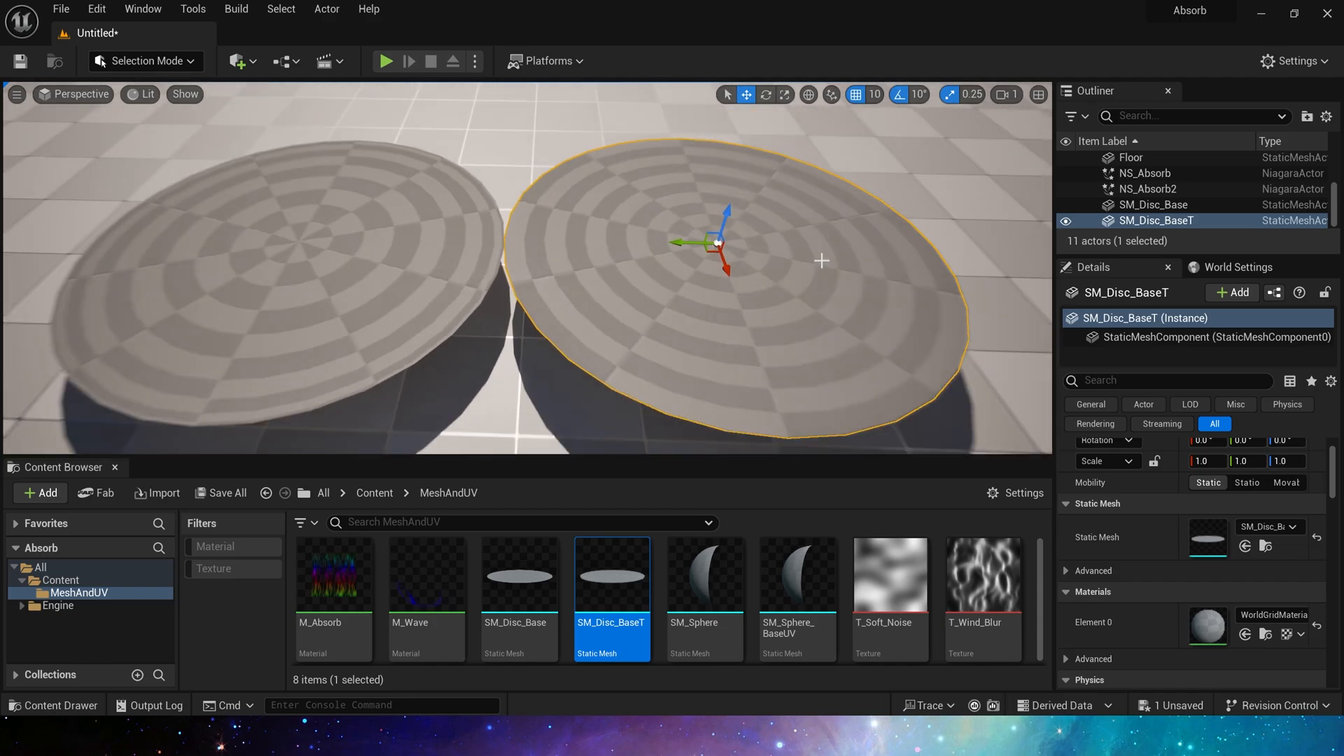
# Assign M_Wave to the discs' Element 0 material slot and deselect to view ripples
pyautogui.click(426, 574)
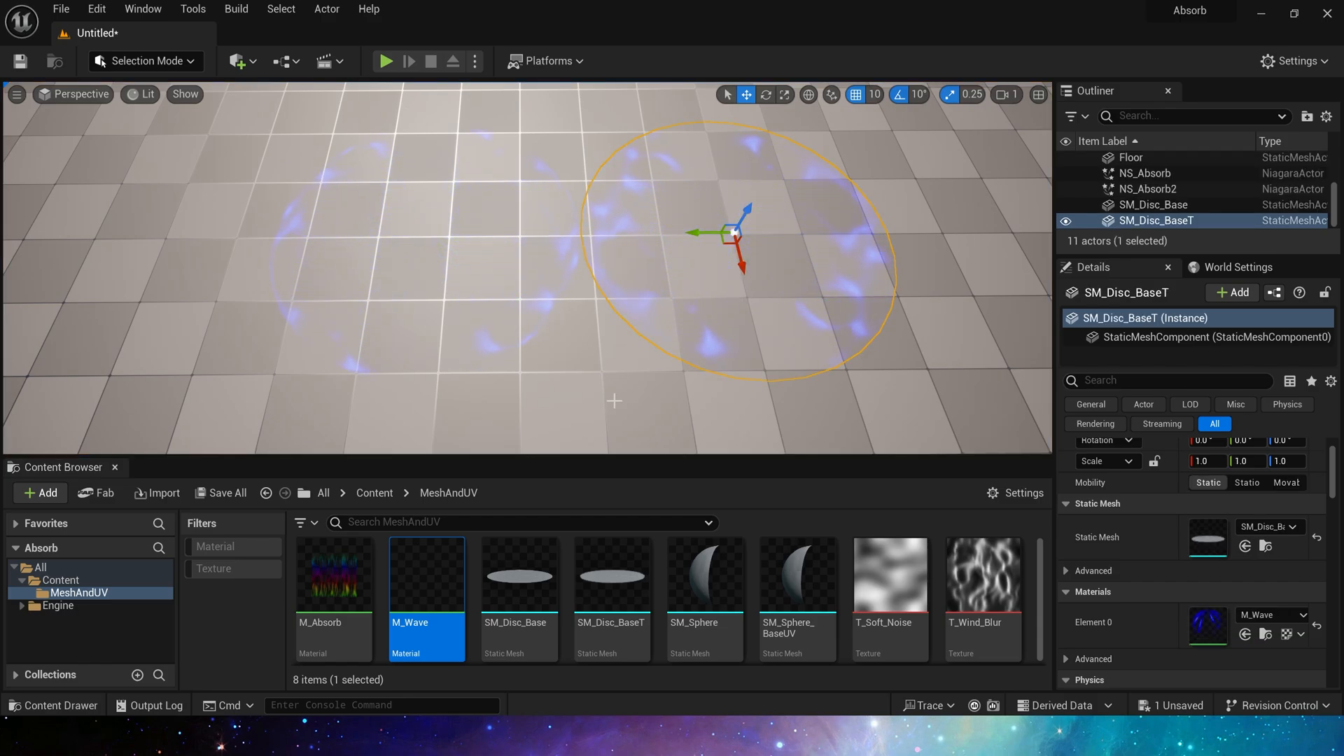
pyautogui.click(1130, 198)
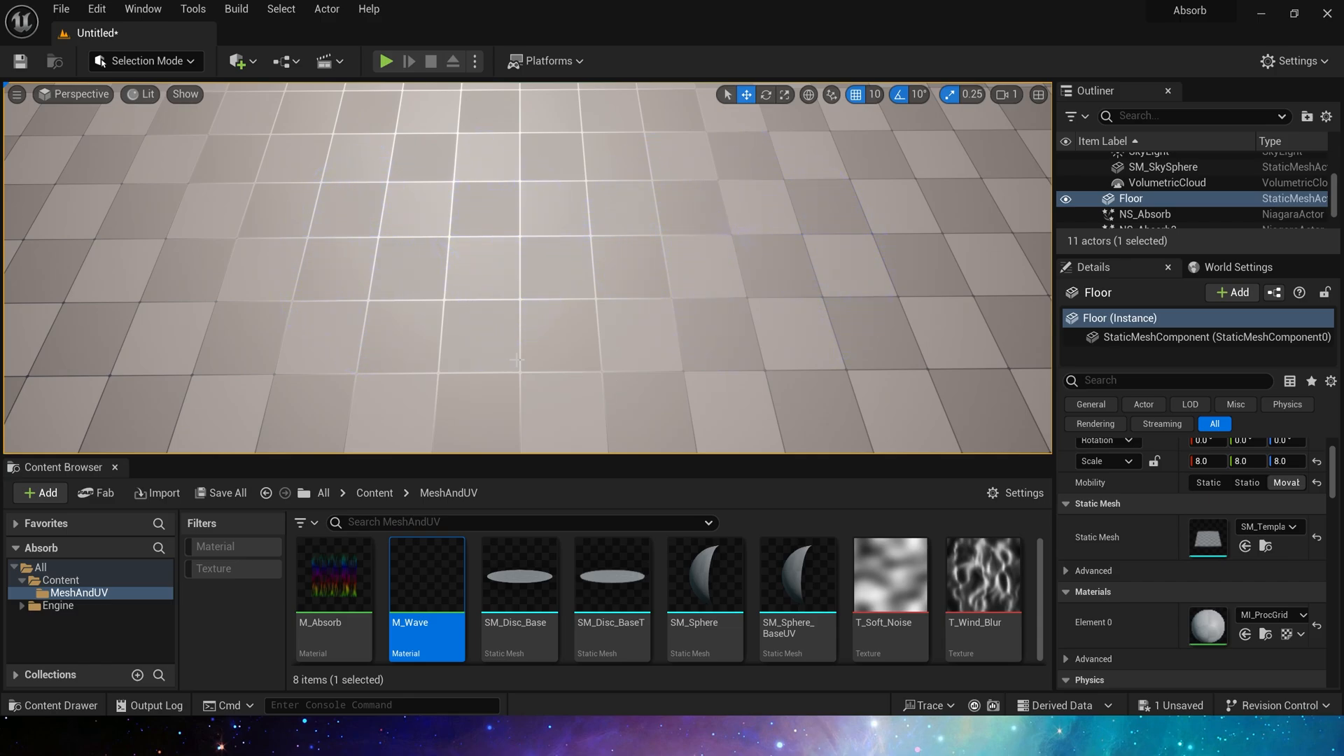